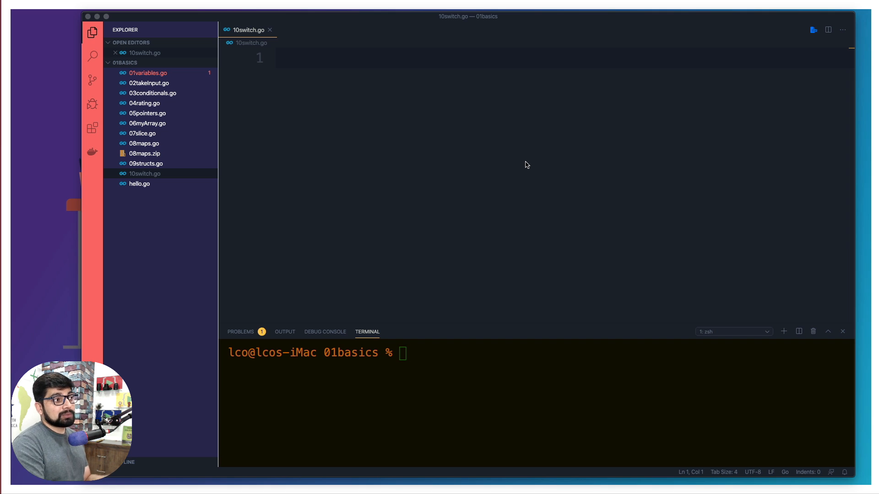
Write package main, the fmt import and a main function declaring rating := 8
left_click(428, 179)
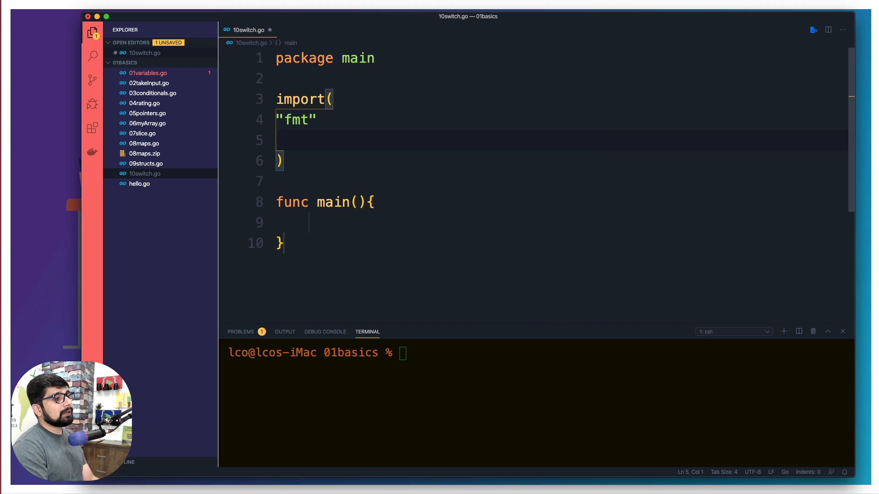
left_click(309, 223)
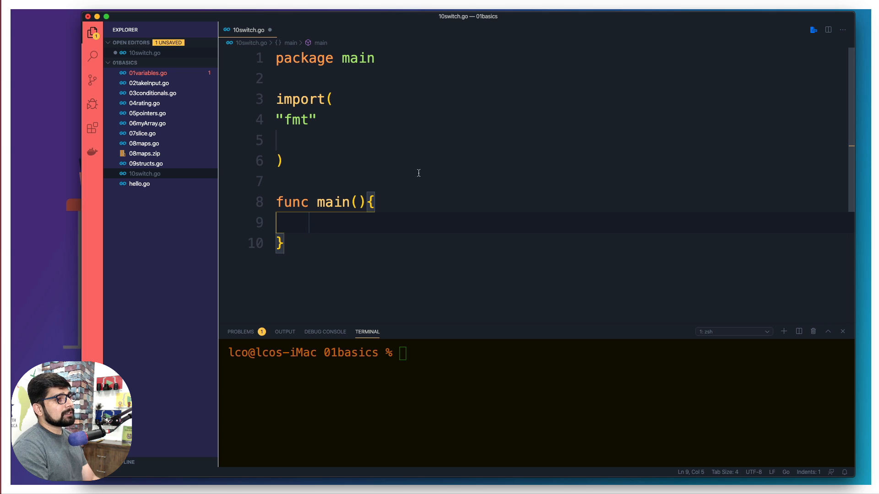
type("ra")
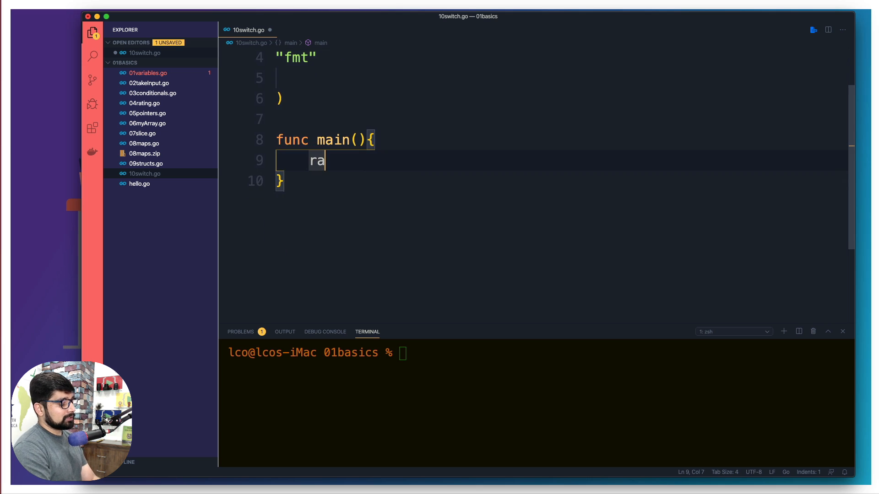
type("ting :")
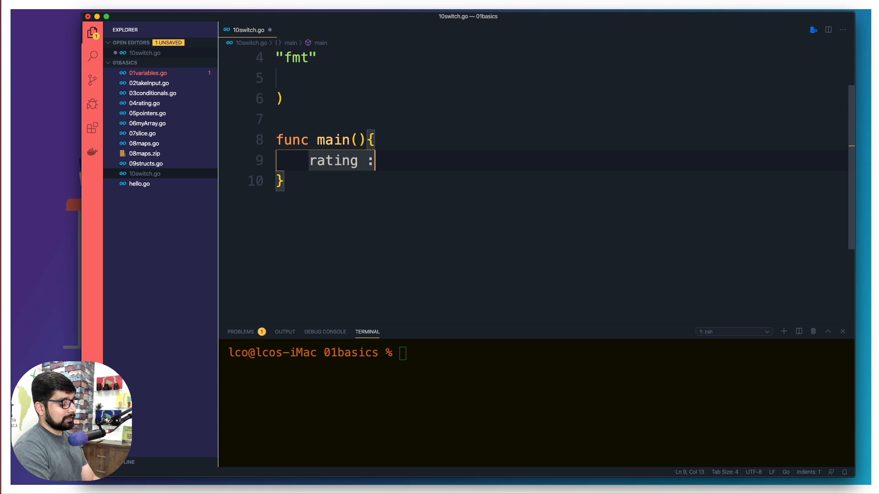
type("= 8")
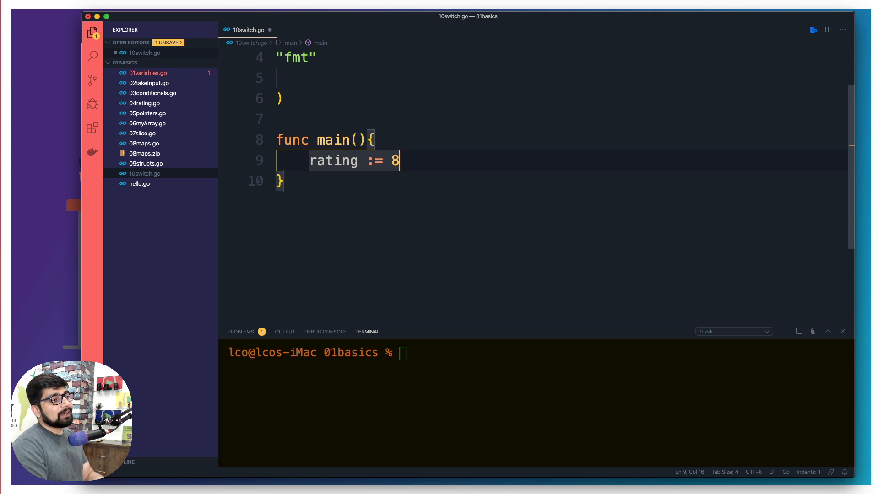
key("enter")
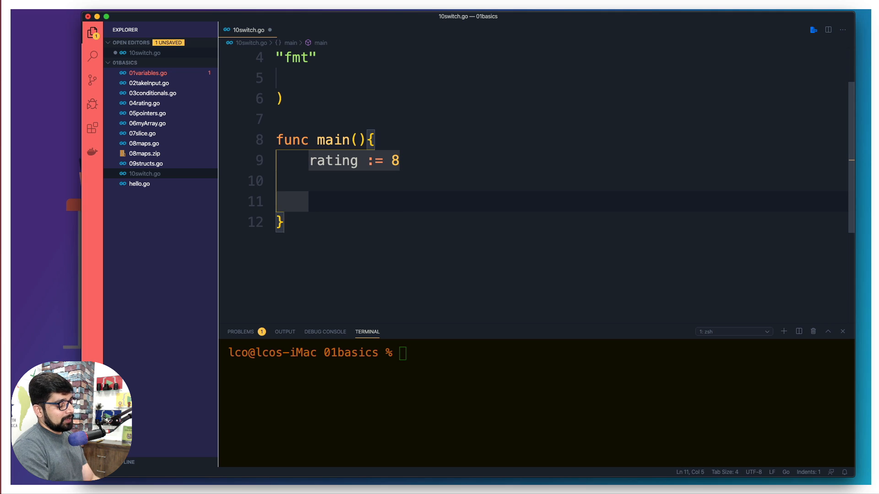
Write switch rating { case 1: fmt.Println("One") } and duplicate the case block below it
type("sw")
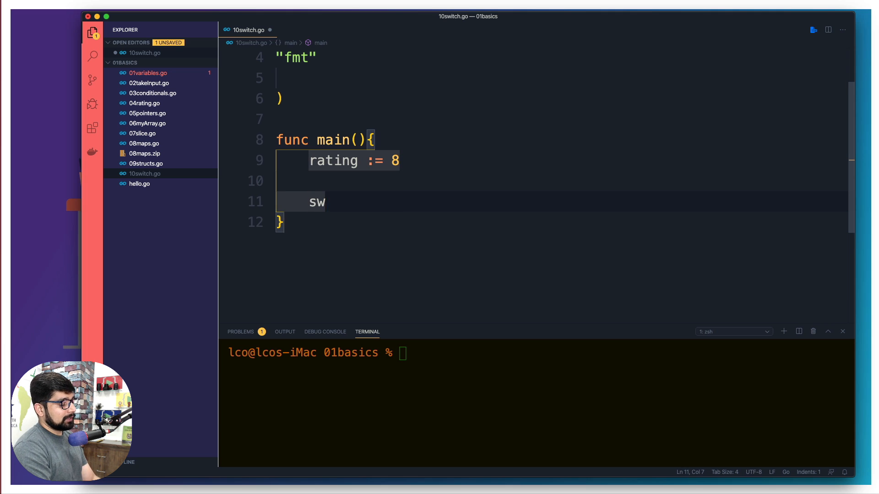
type("itch")
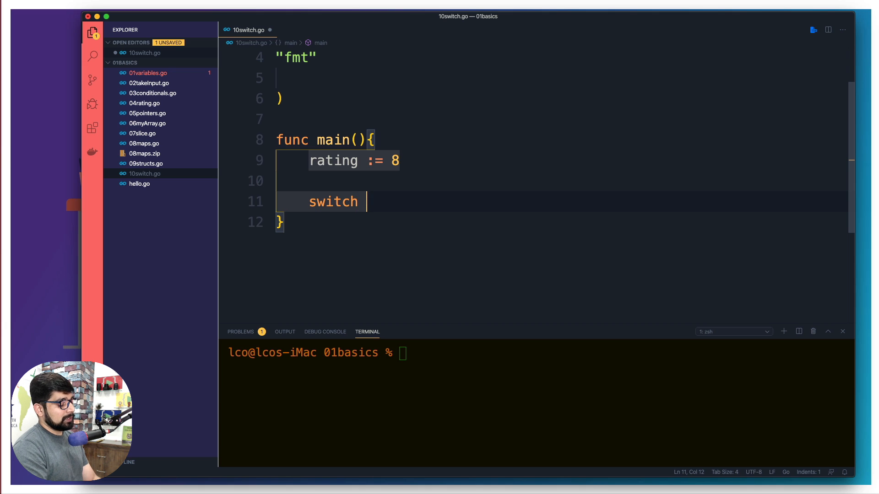
type("rating {}")
type("case")
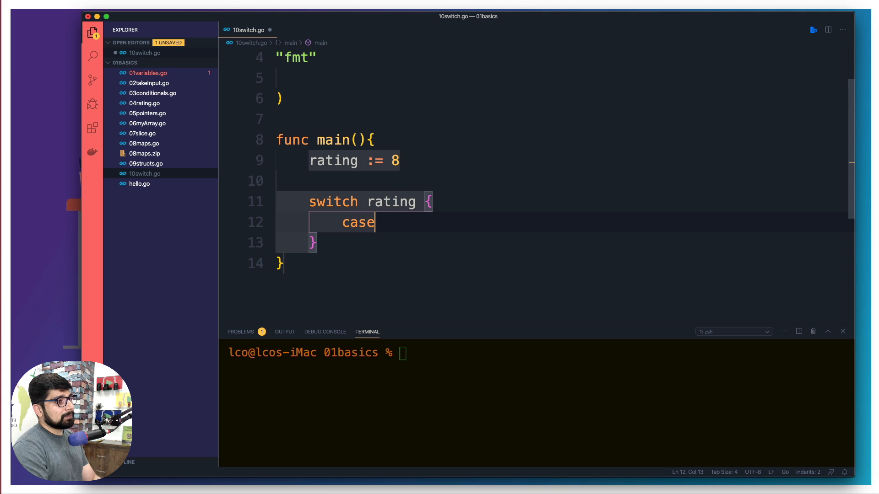
type("1")
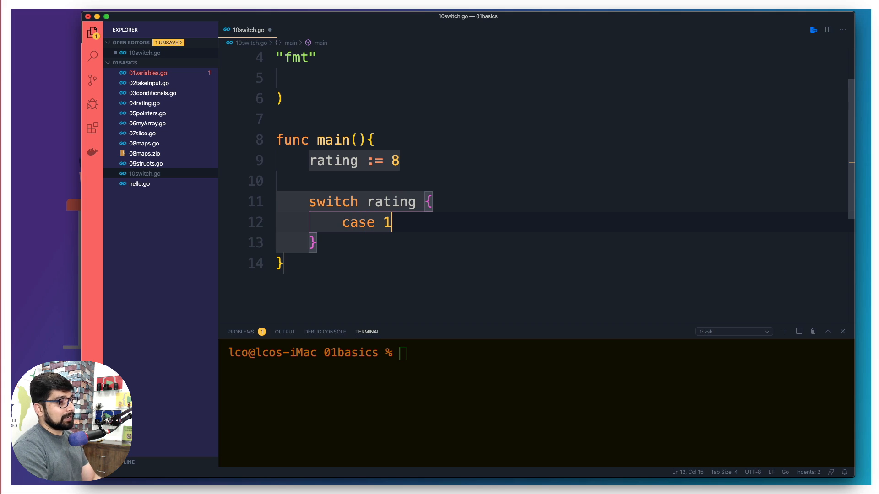
type(":")
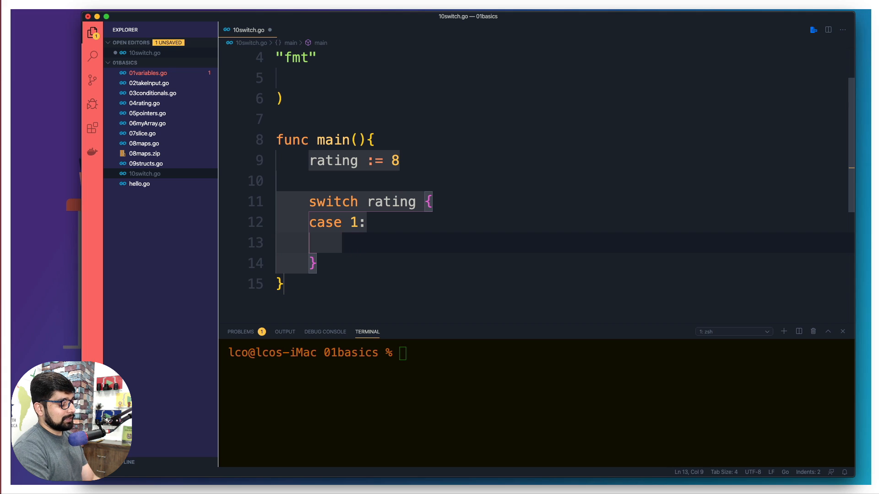
type("fmt.Println(")
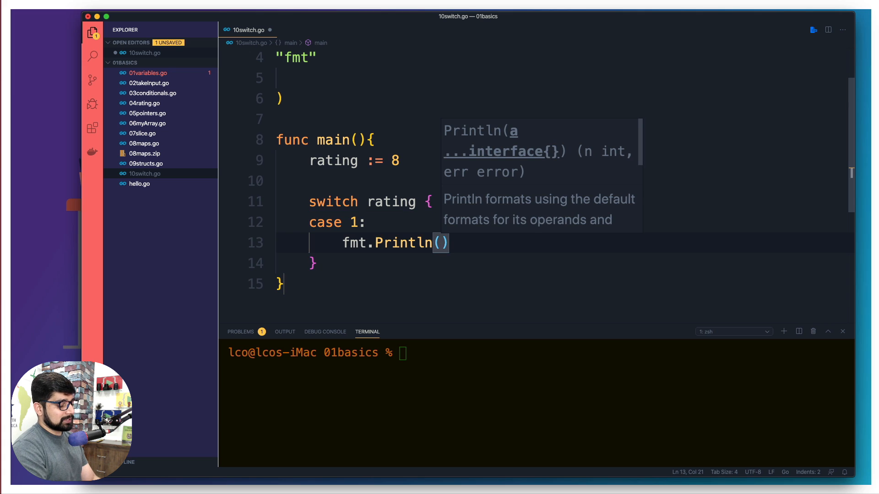
type("\"One\"")
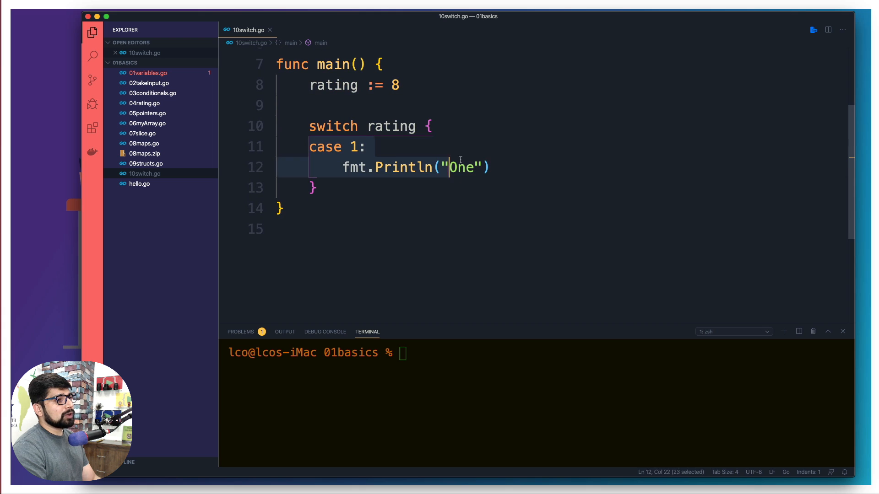
left_click(493, 167)
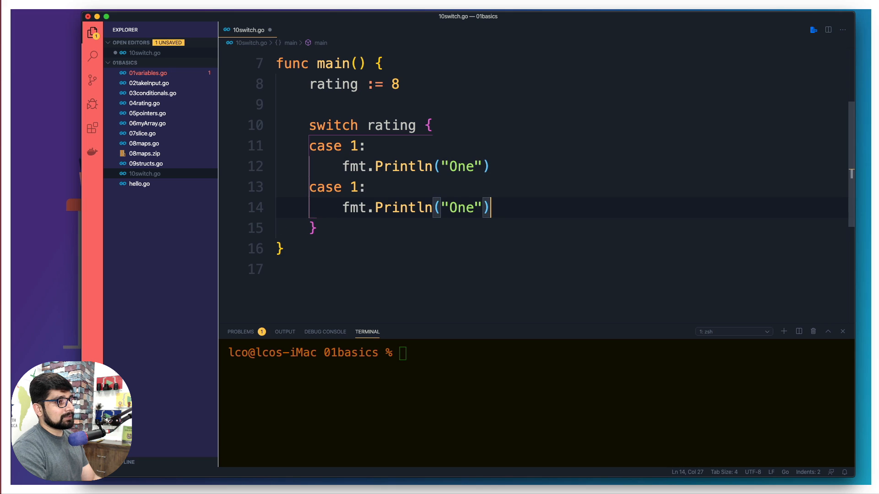
Turn the duplicated case into case 2, 3 printing two or three
left_click(386, 187)
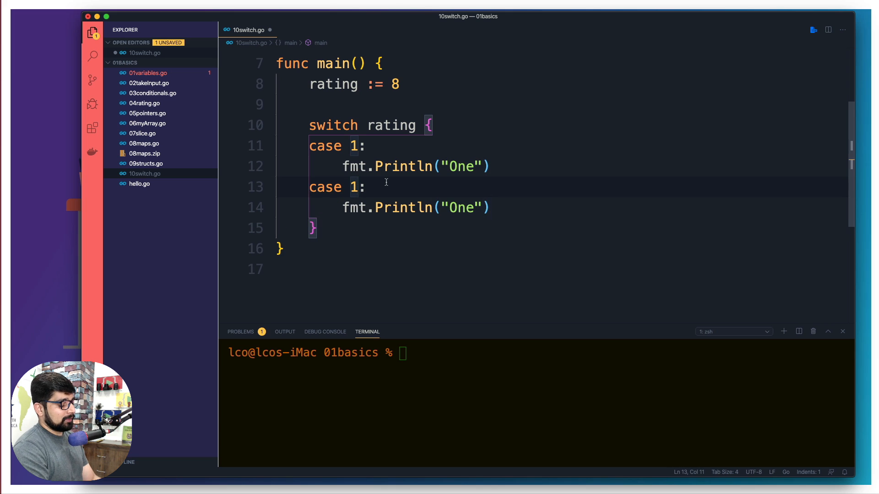
type("2, 3")
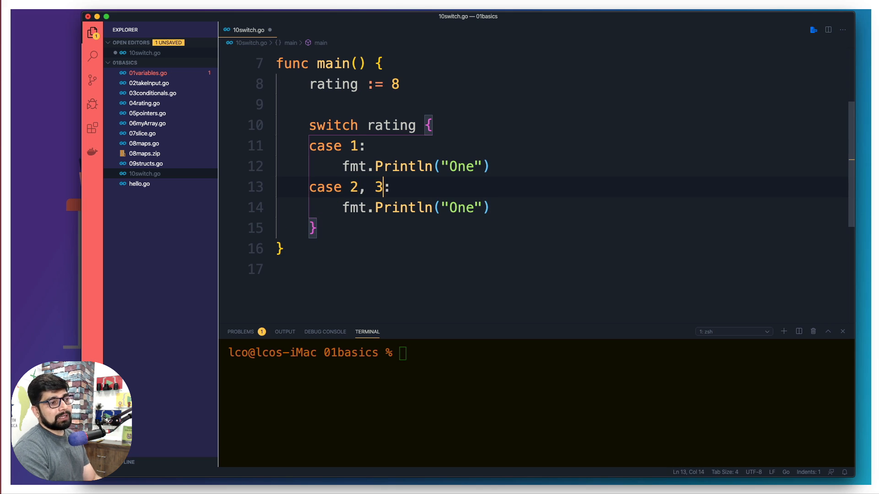
mouse_move(396, 190)
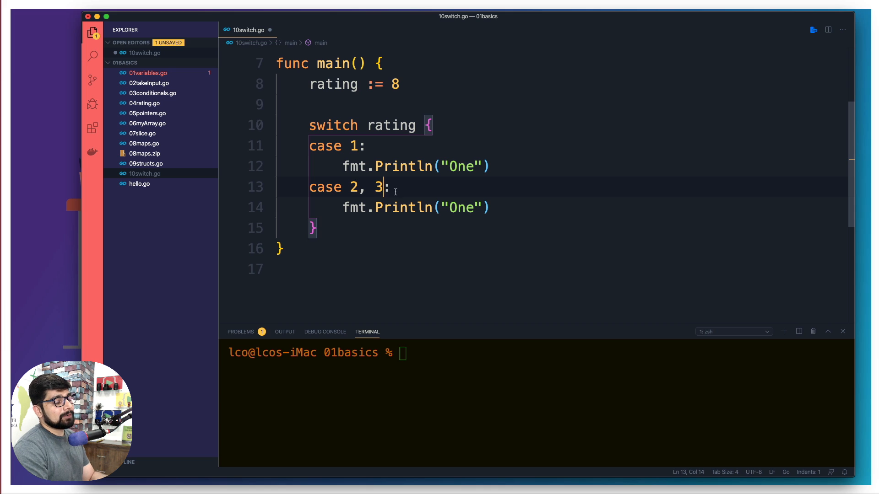
double_click(461, 208)
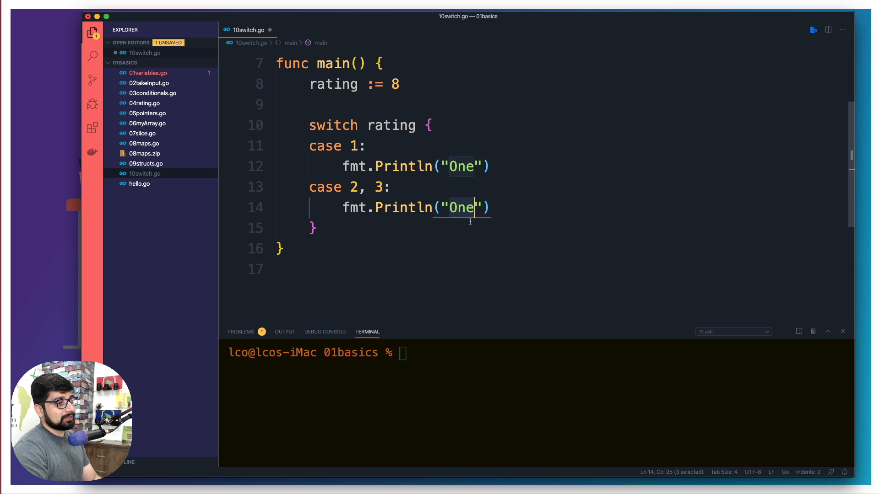
type("two an")
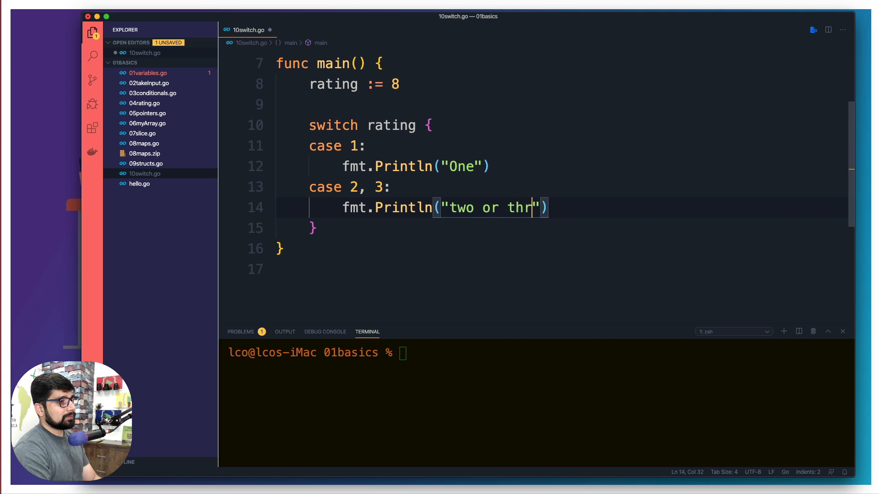
type("ee")
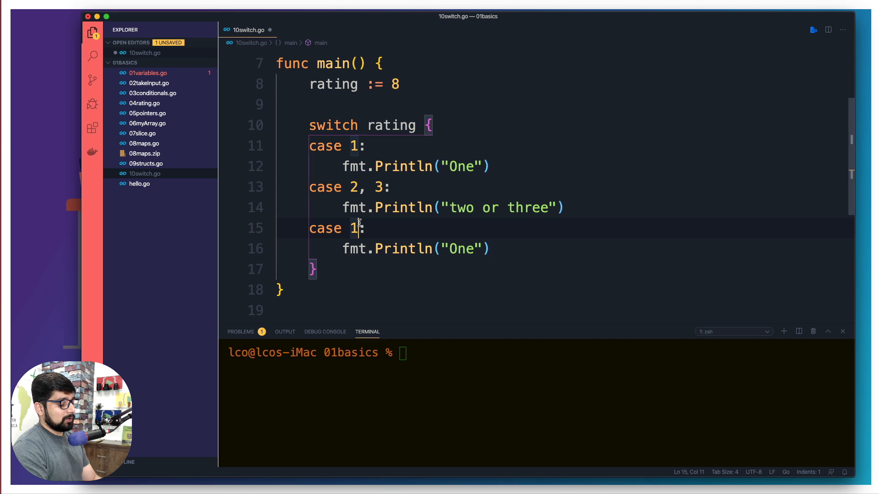
Add case 4 printing Four and case 5 printing Five
type("4")
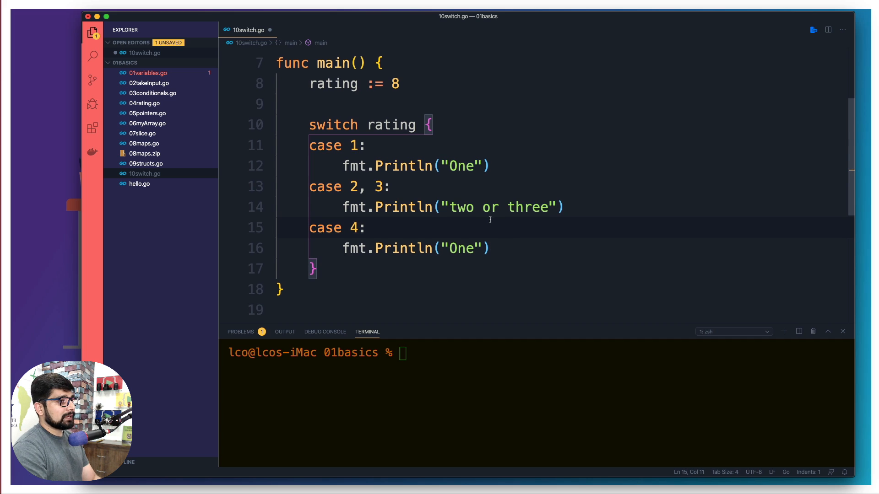
type("Four")
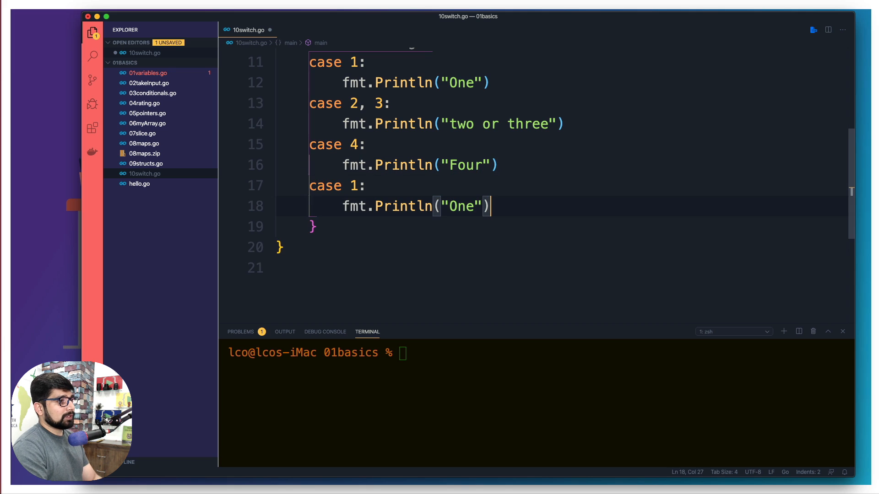
left_click(359, 186)
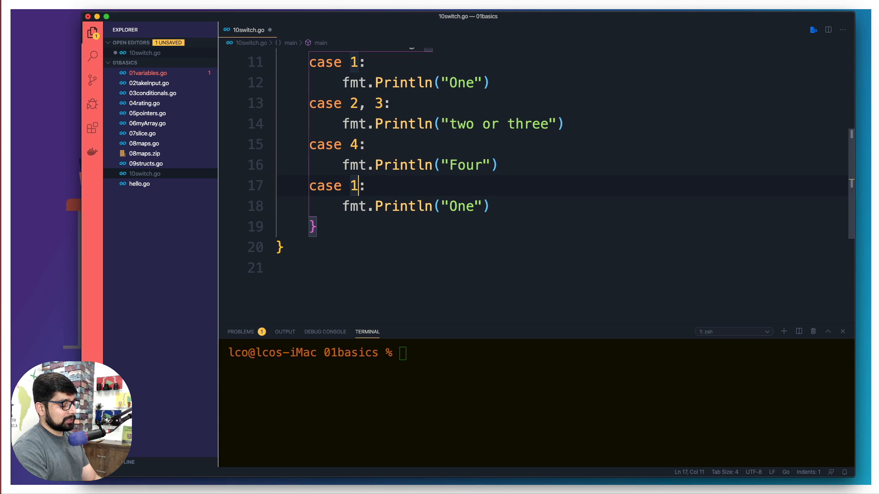
type("5")
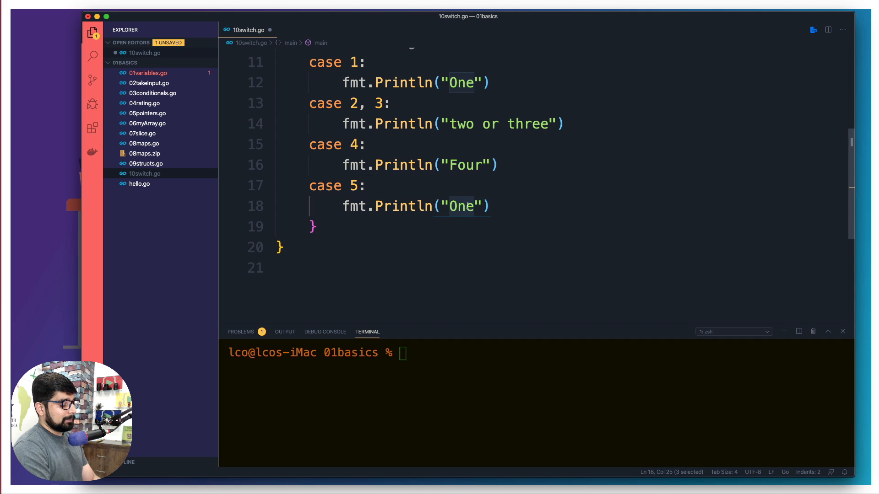
type("Five")
type("default")
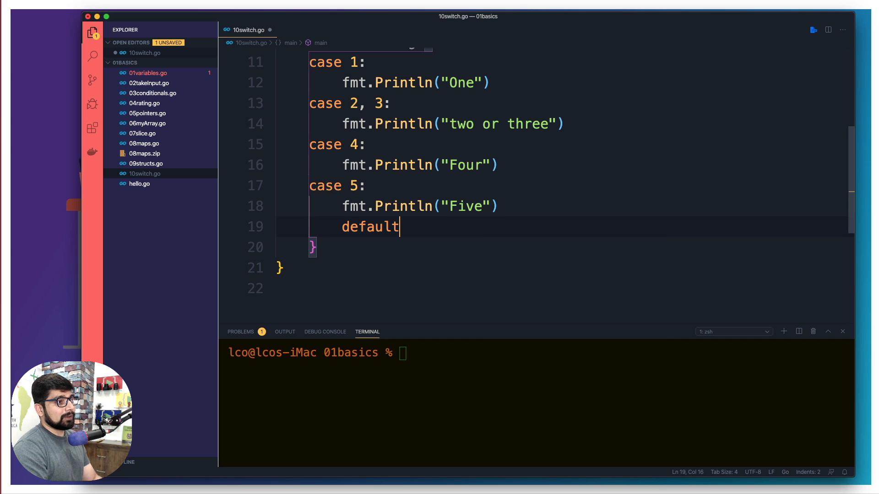
Write a default case whose fmt.Println string reads Others
type(":")
type("fmt.Println(\"")
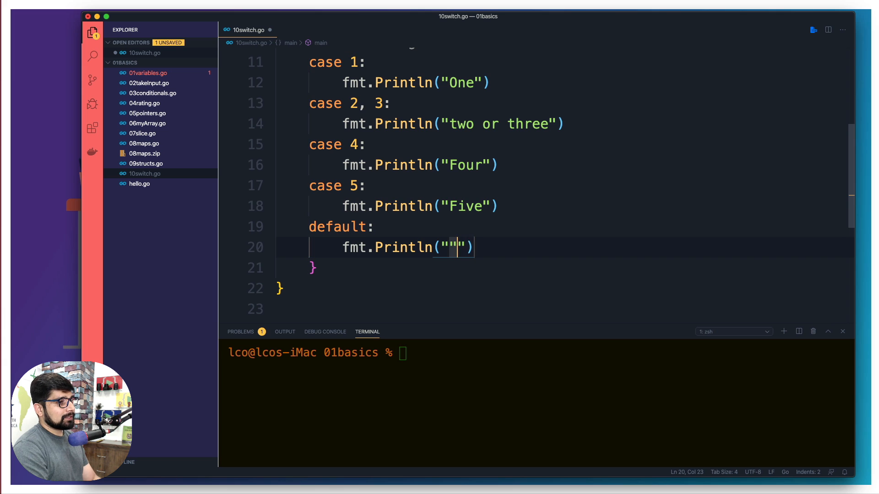
type("Other")
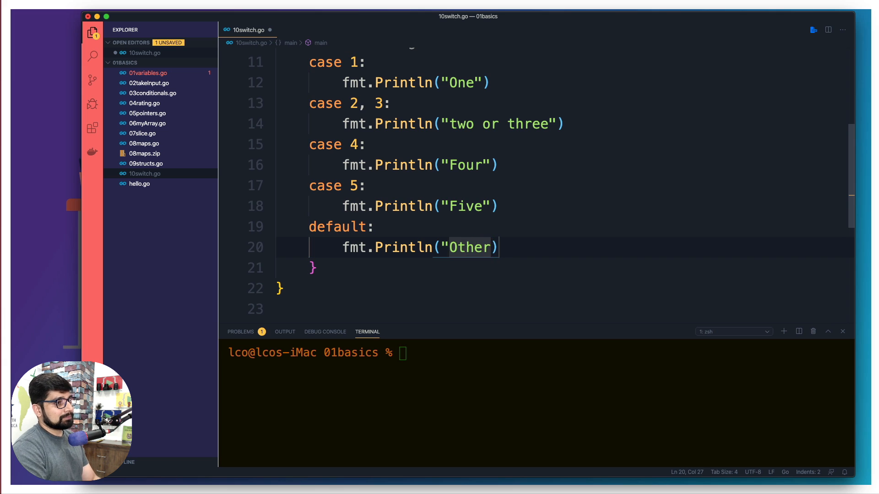
type("s")
left_click(540, 352)
type("go run 10switch.go")
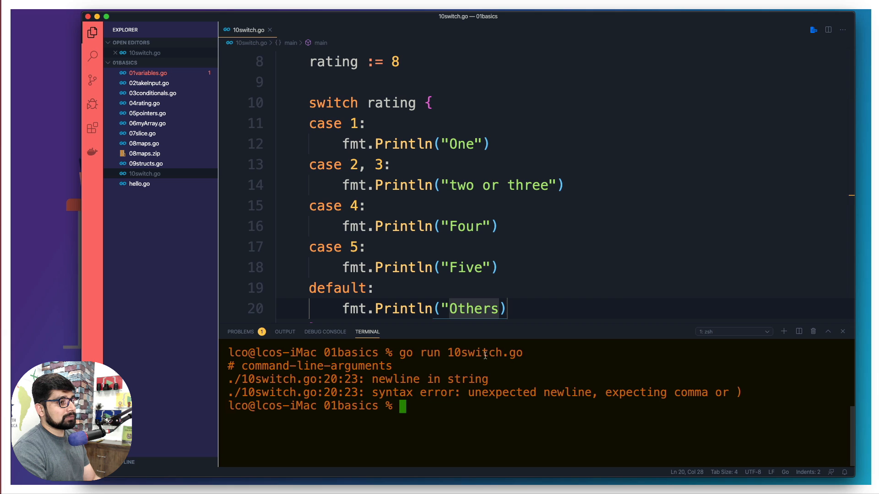
mouse_move(566, 275)
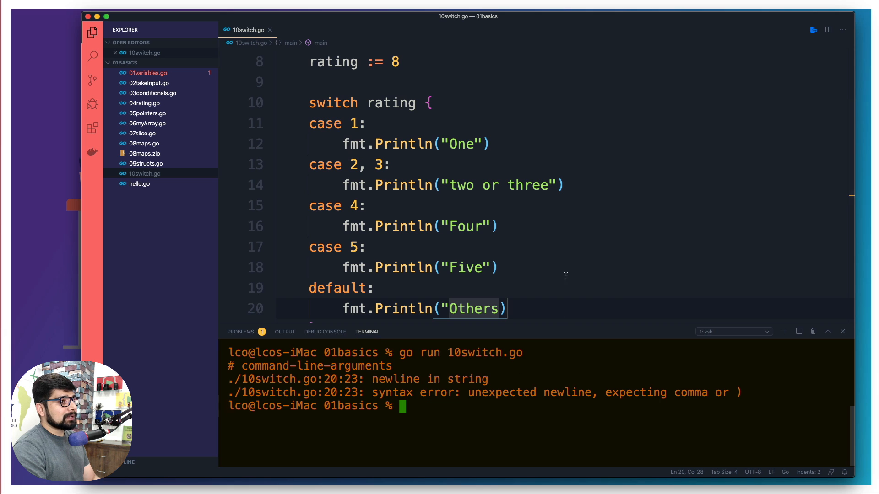
Add the missing closing quote on Others and rerun go run 10switch.go, which prints Others
scroll("up", 3)
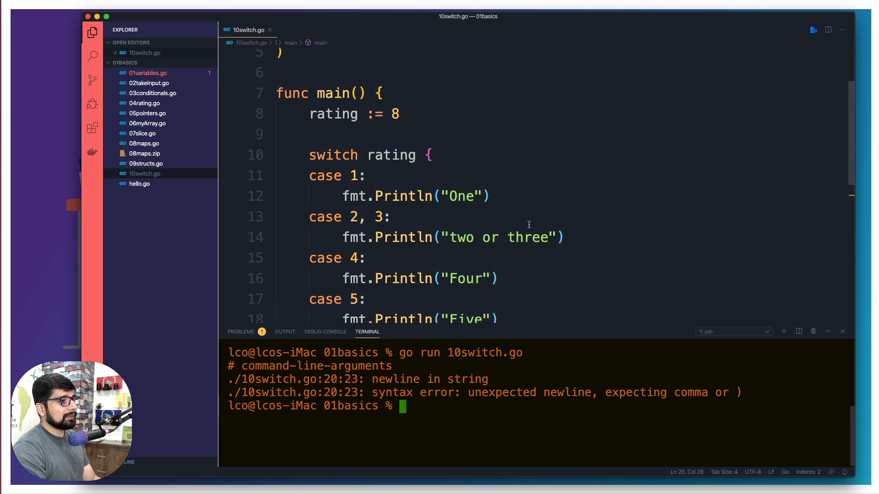
scroll("down", 3)
type("go run 10switch.go")
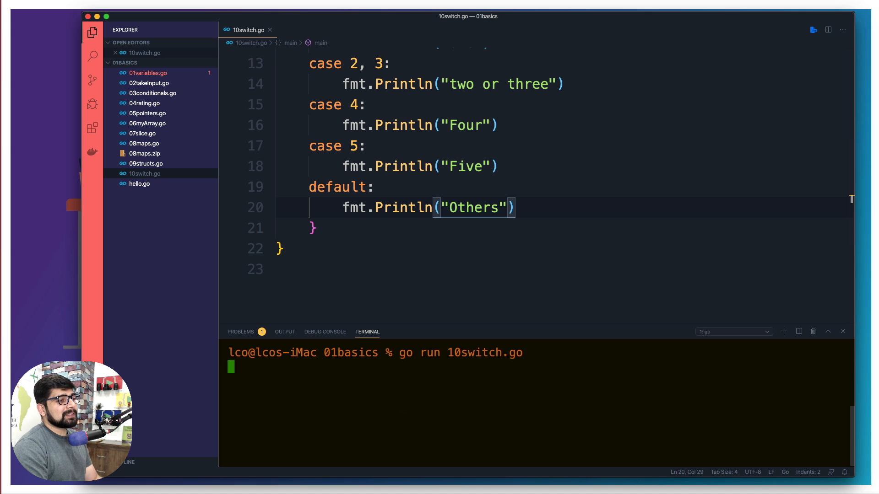
key("Return")
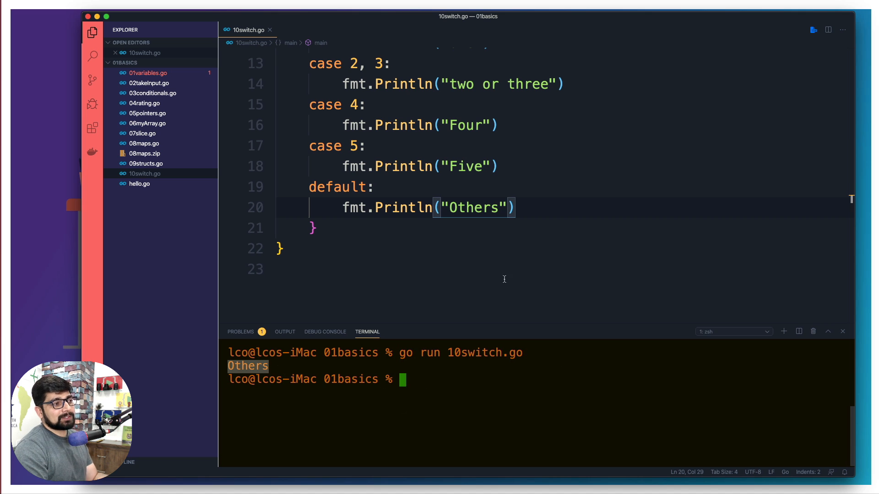
scroll("up", 3)
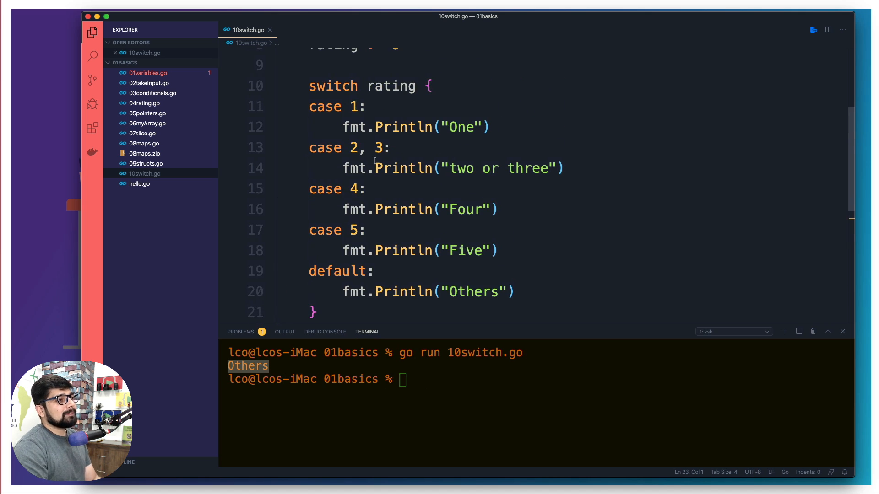
Change rating := 8 to 4 and rerun the program so it prints Four
scroll("up", 3)
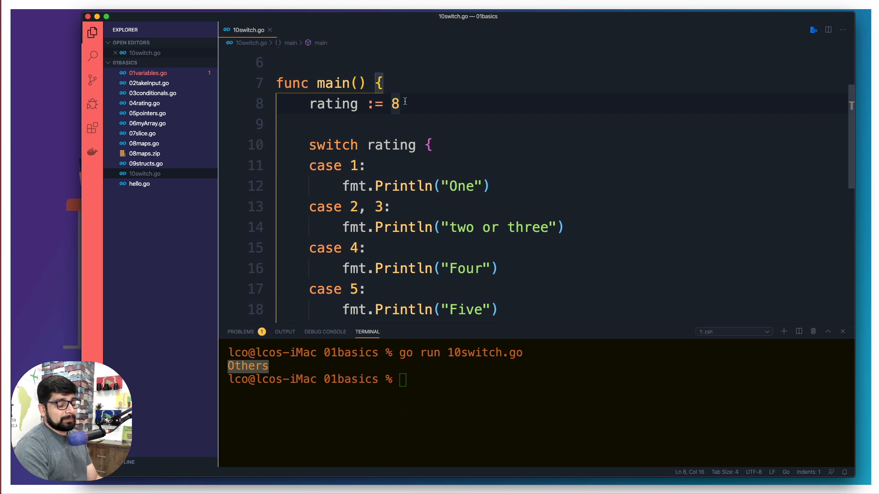
type("4")
left_click(540, 379)
type("go run 10switch.go")
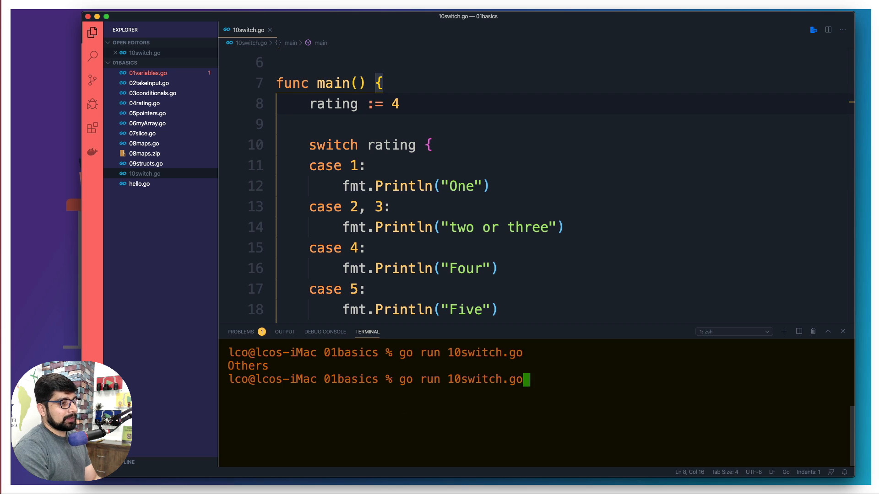
key("Return")
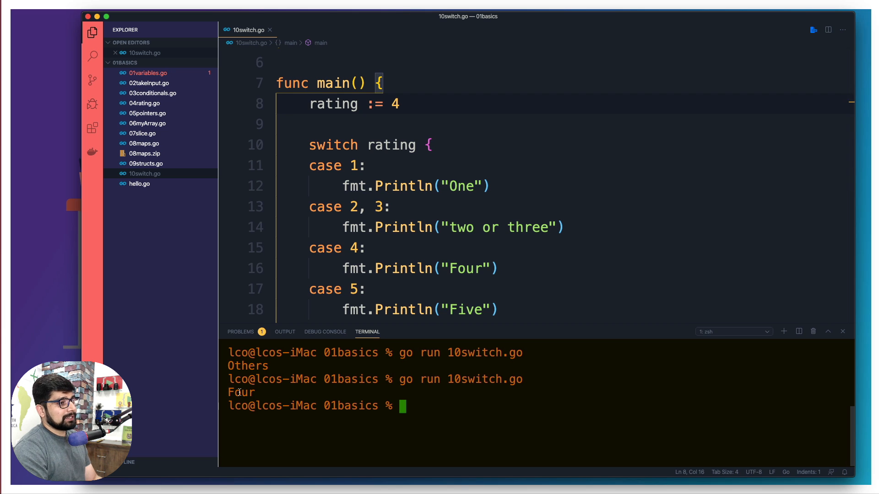
scroll("down", 3)
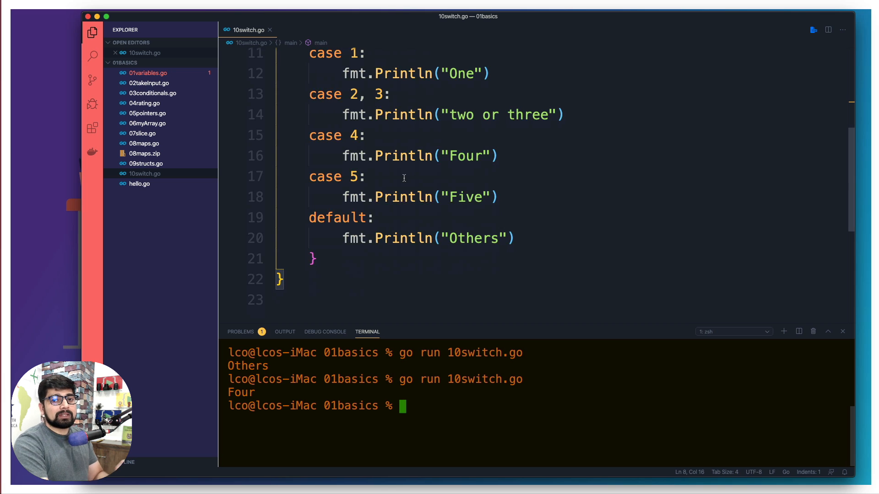
mouse_move(408, 178)
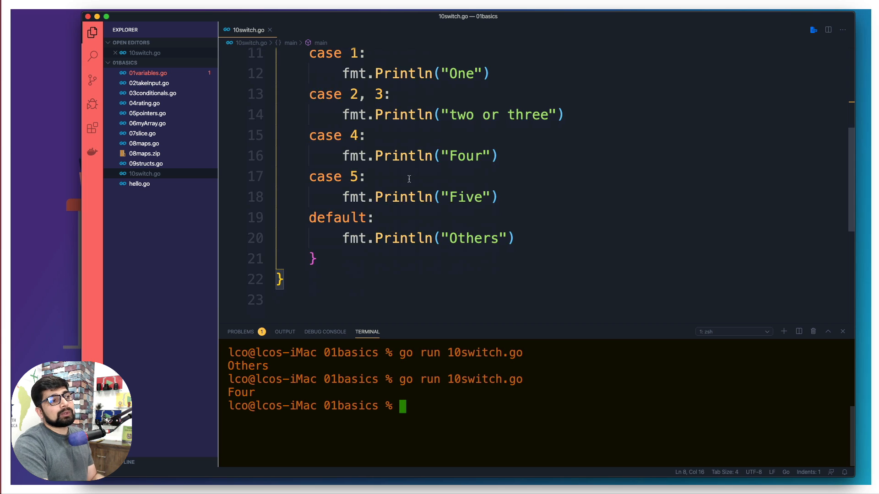
Insert fallthrough after case 4's print and rerun, printing Four then Five
left_click(498, 156)
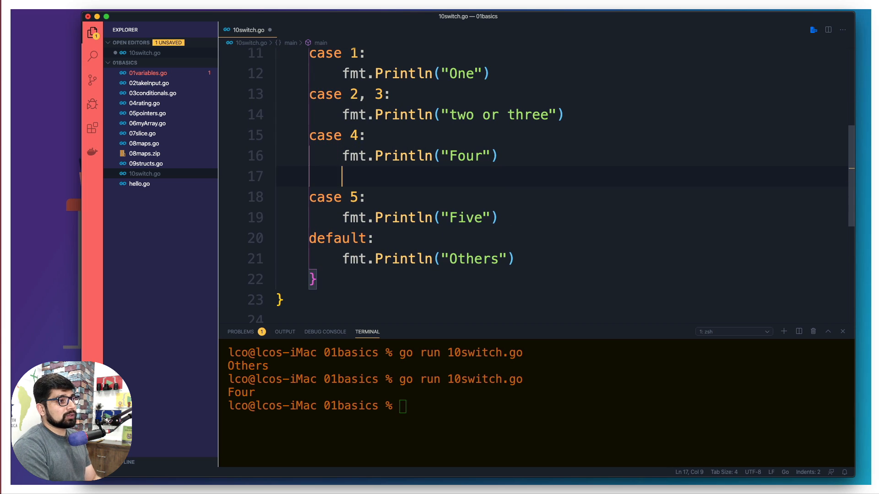
type("fallthrough")
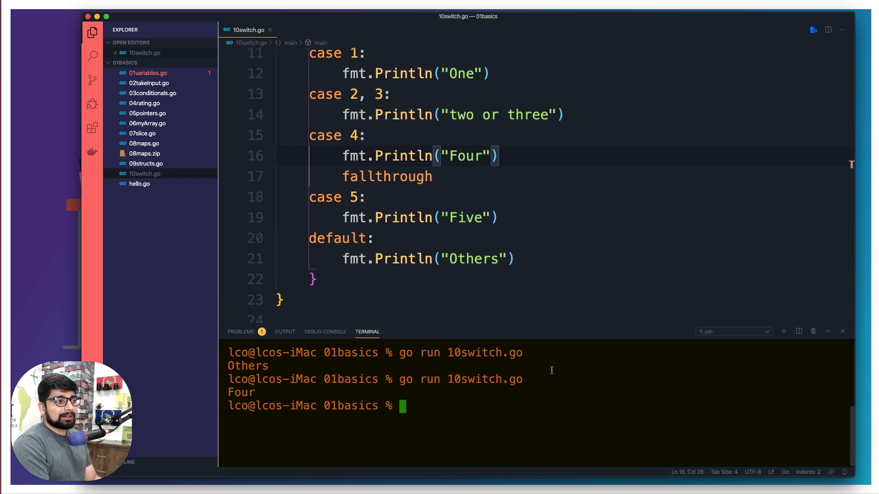
key("Return")
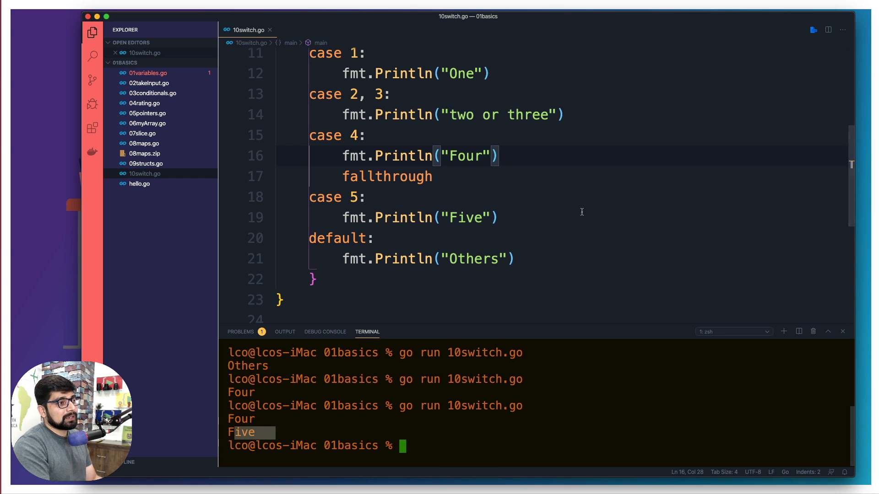
left_click(498, 218)
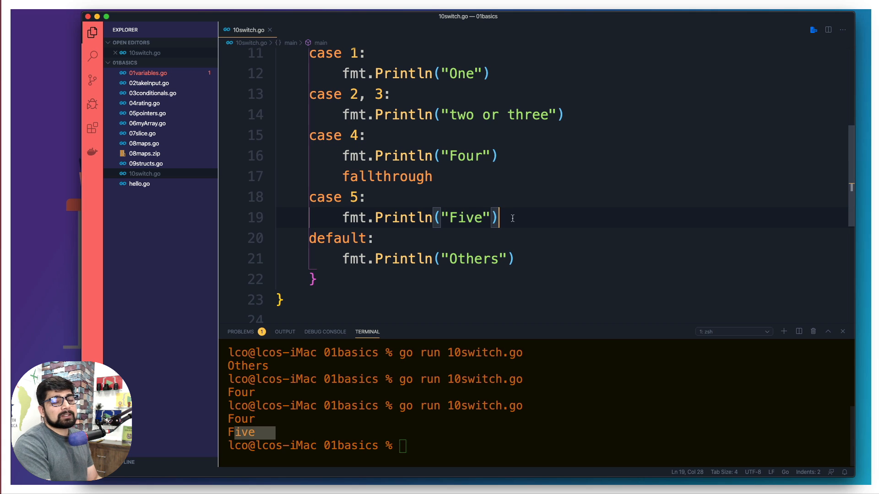
mouse_move(340, 174)
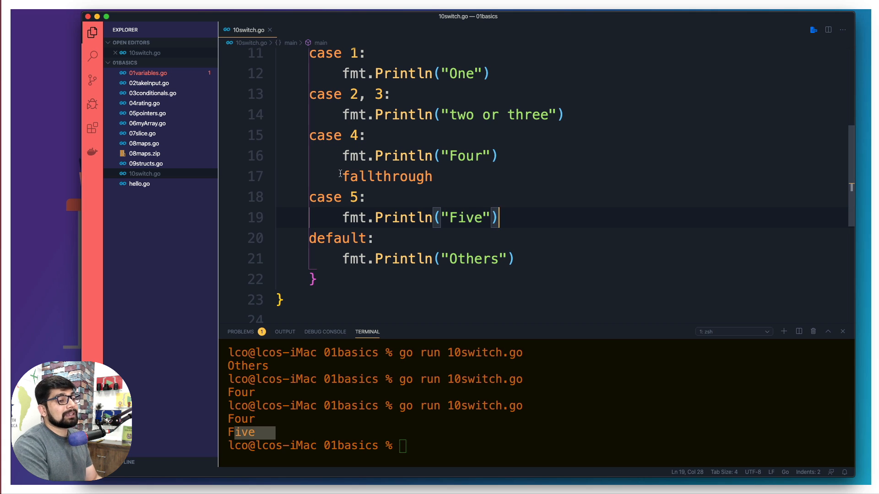
double_click(387, 176)
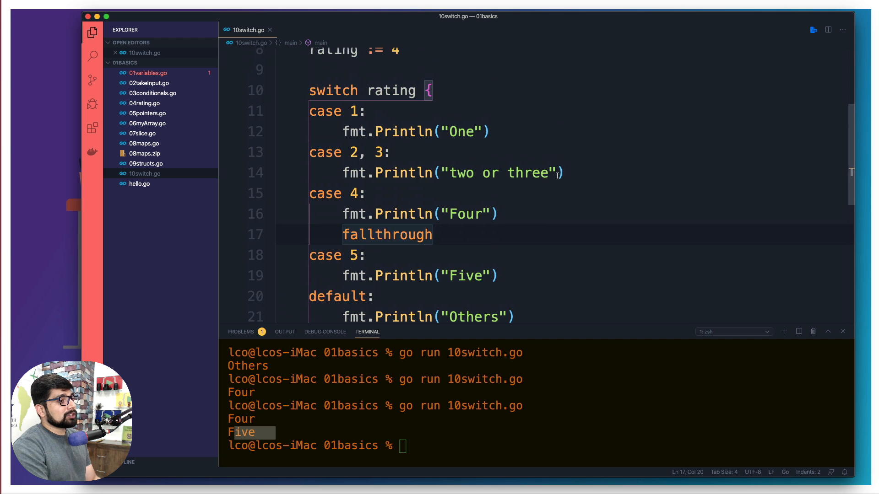
Add fmt.Println(rating) after the switch and rerun, printing Four, Five, 4
scroll("up", 3)
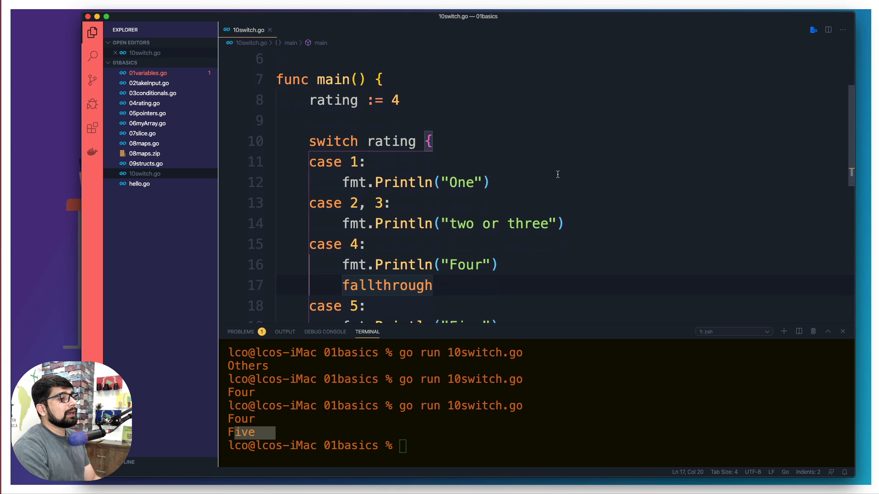
scroll("down", 3)
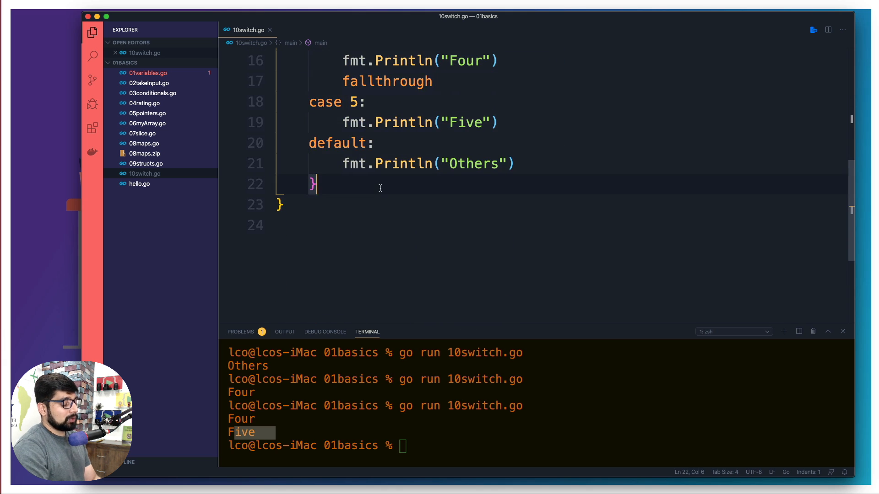
type("fmt.Println()")
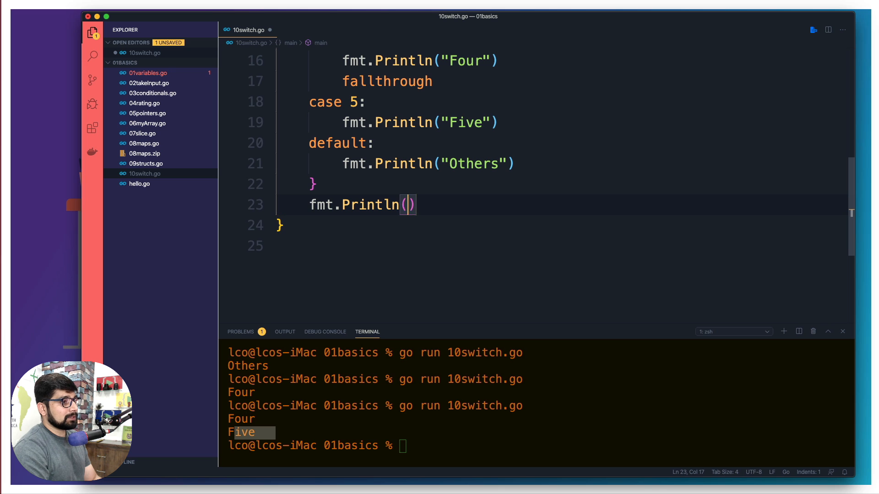
type("rating")
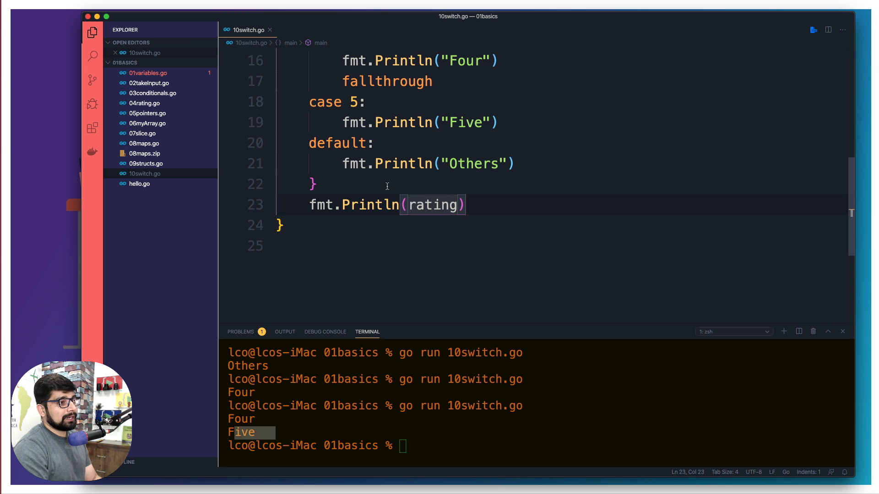
scroll("up", 3)
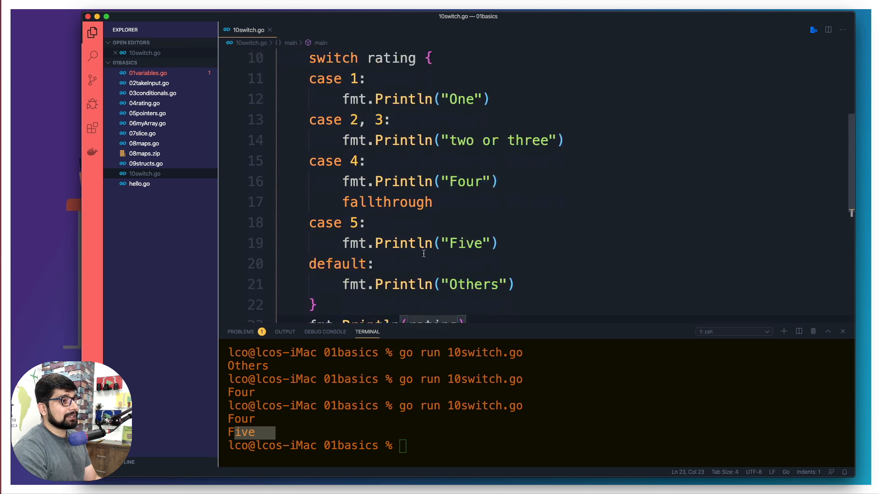
scroll("down", 3)
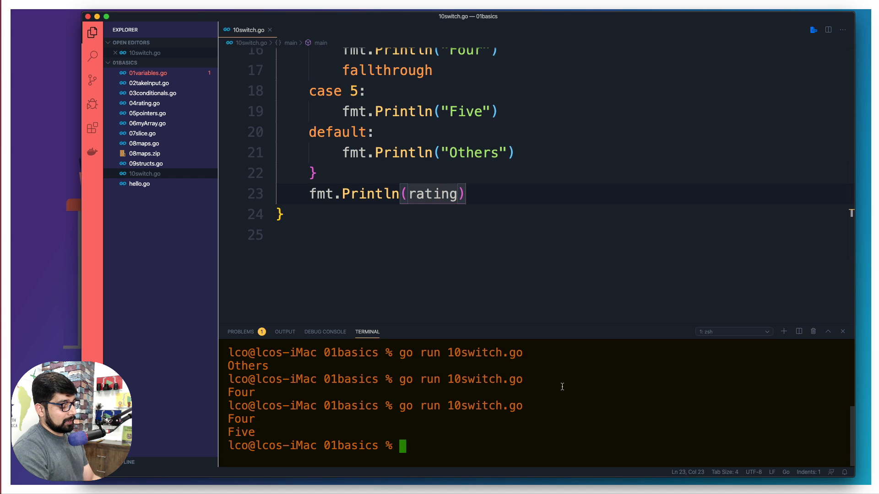
key("Return")
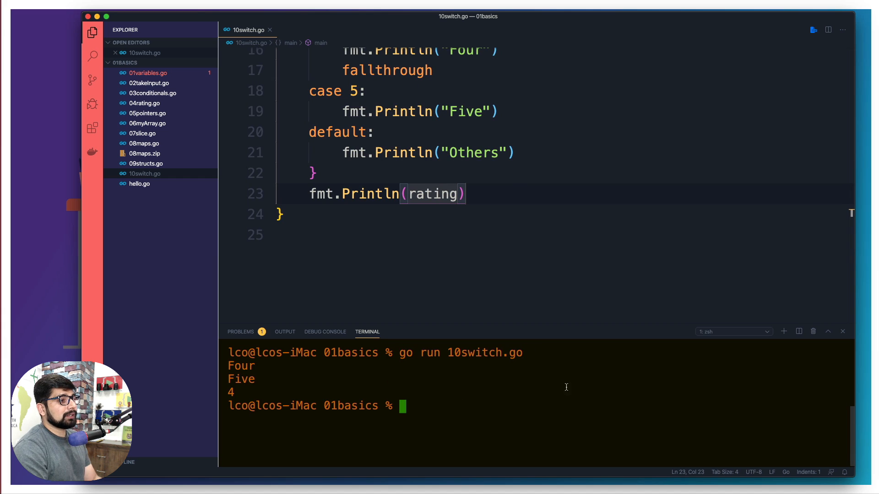
mouse_move(539, 199)
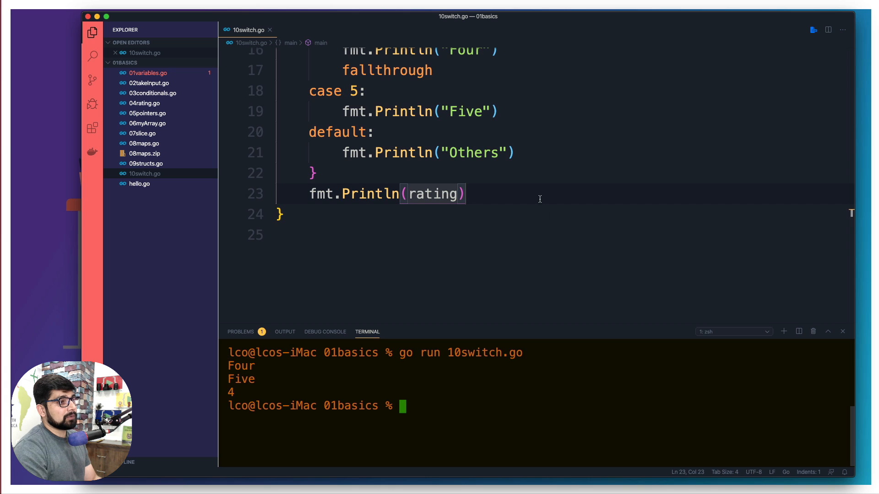
scroll("up", 3)
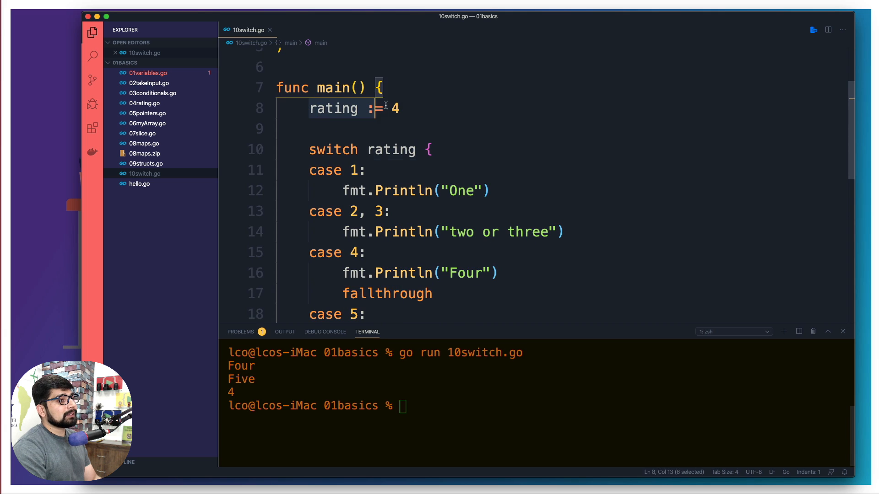
Delete rating := 4 from main, declare it in the switch header and rerun, getting undefined: rating
key("Delete")
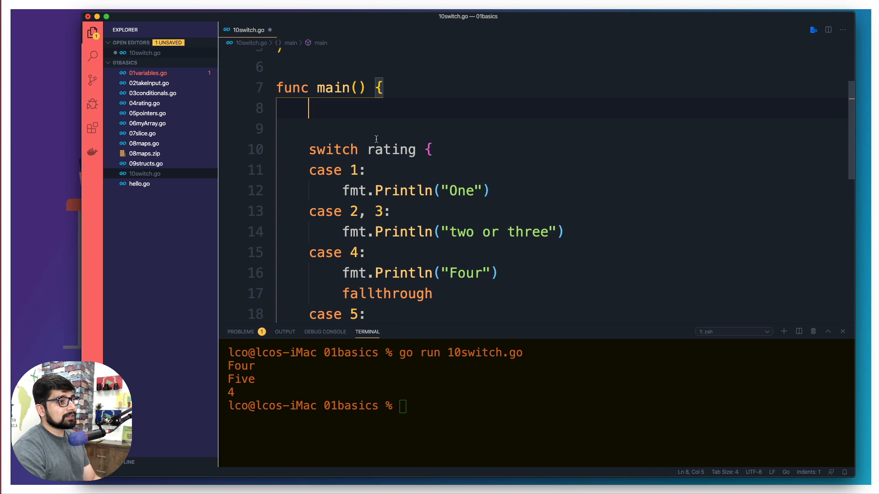
type(":= 4 rating")
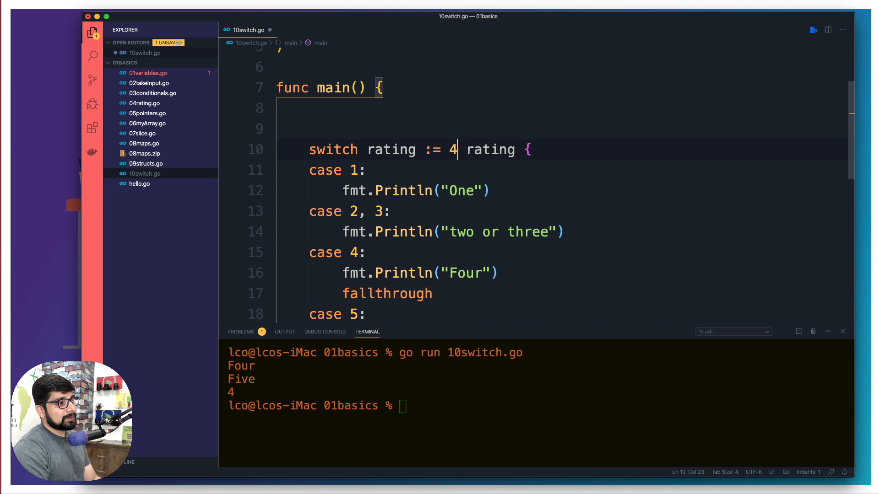
scroll("down", 3)
type(";")
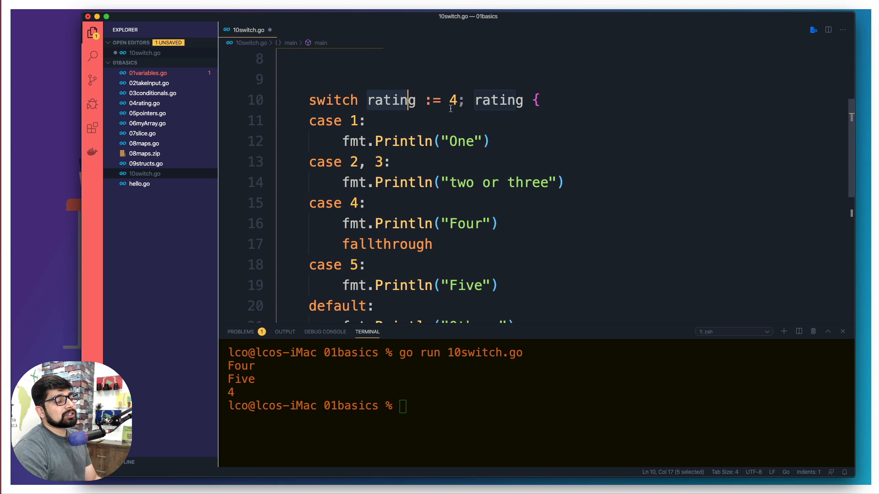
scroll("down", 3)
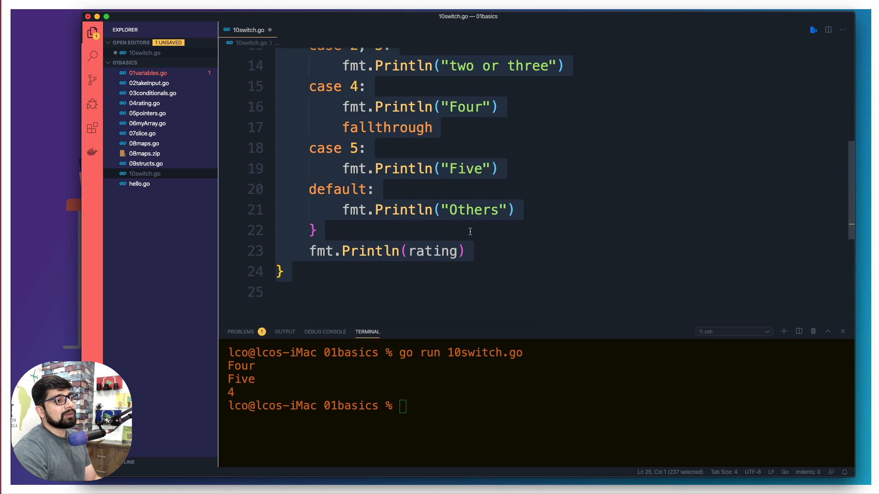
left_click(314, 230)
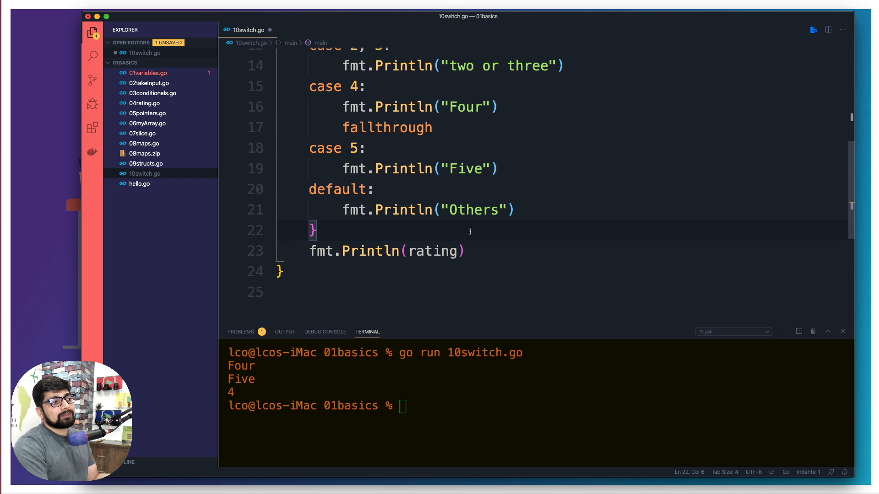
mouse_move(472, 231)
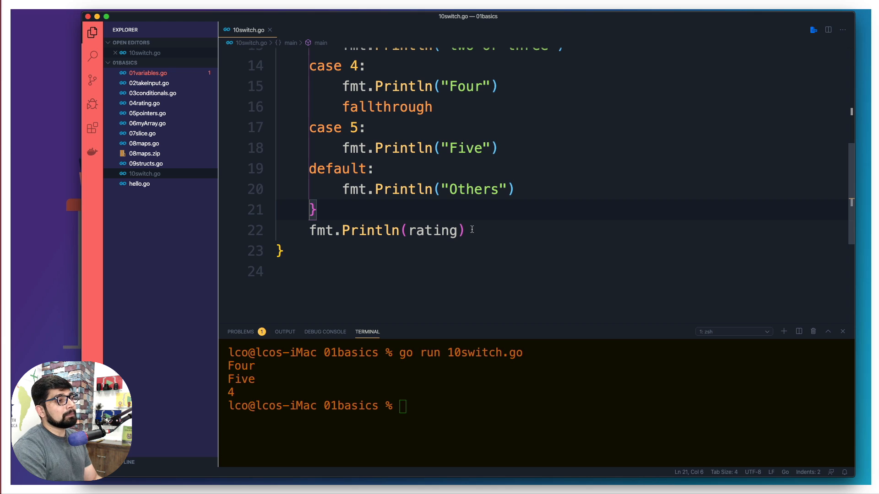
key("enter")
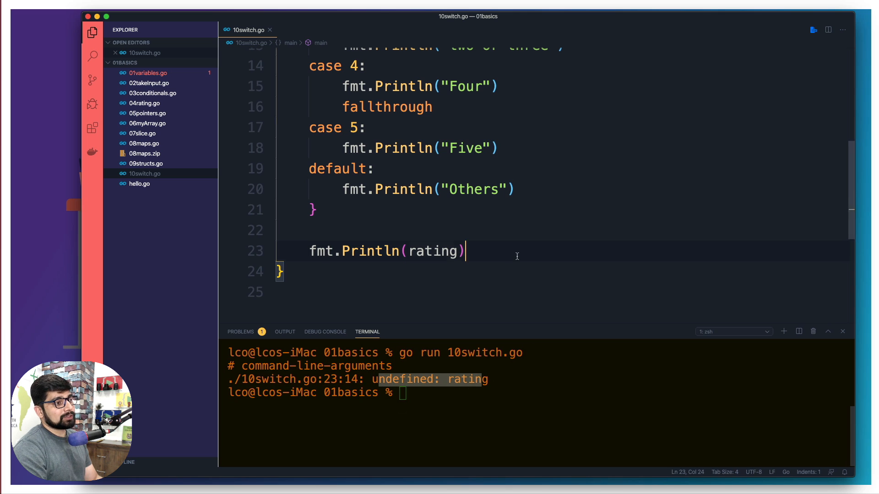
Comment out the rating print, change case 5 to rating > 4 and rerun, getting mismatched types bool and int
scroll("up", 3)
type("//")
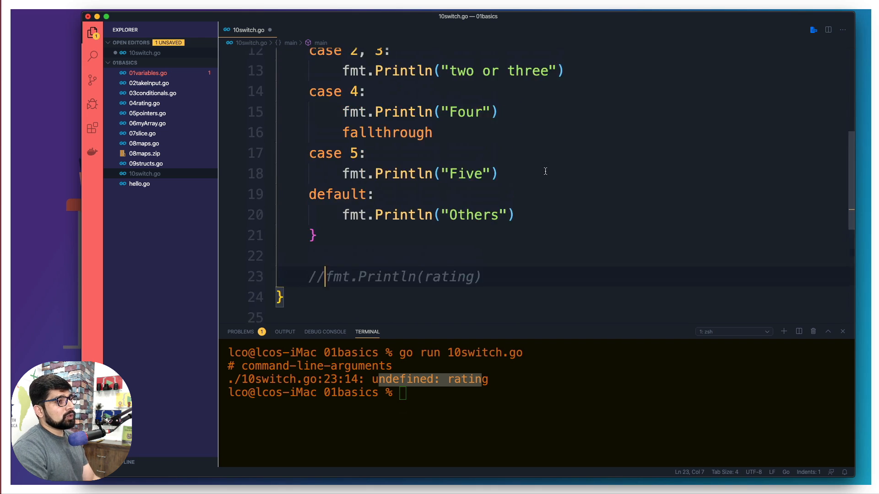
scroll("up", 3)
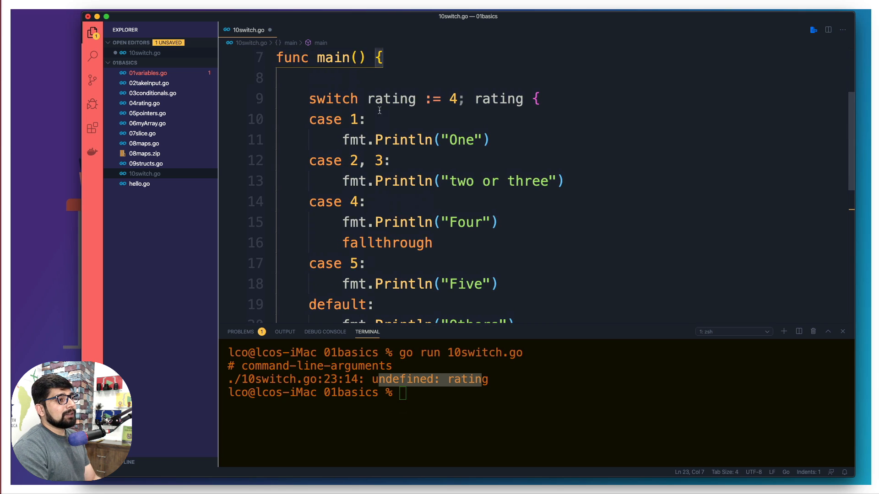
scroll("down", 3)
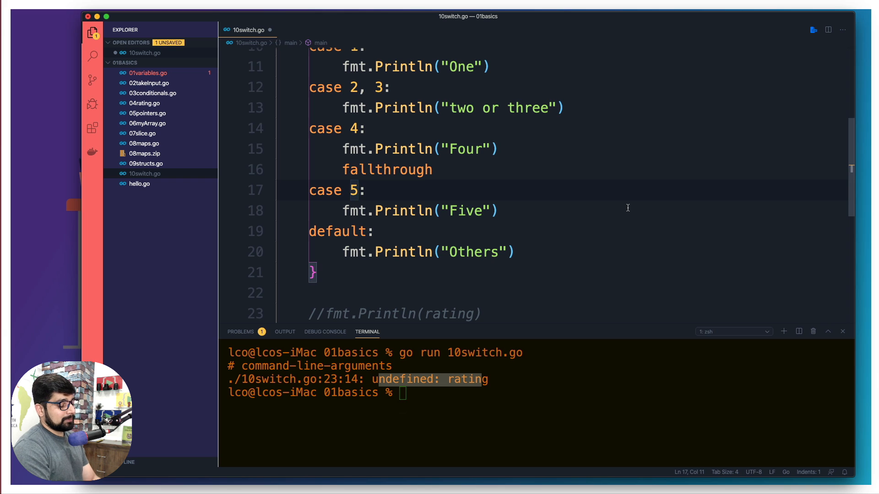
type("rating >")
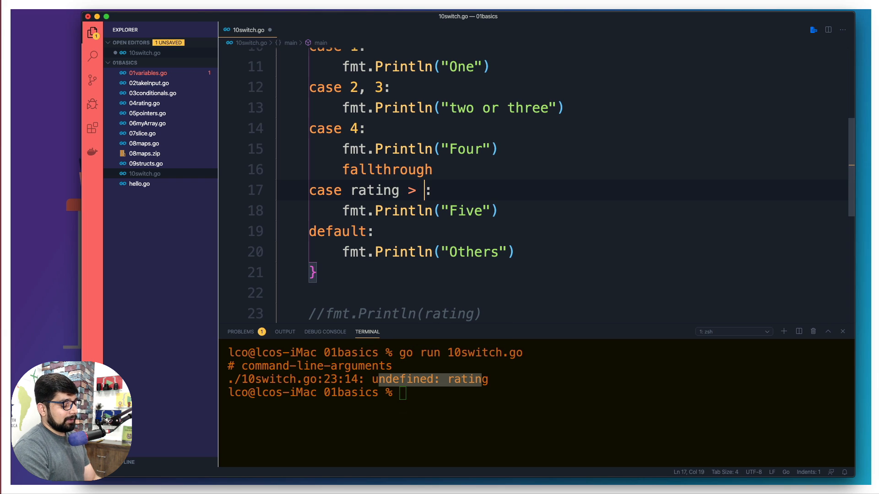
type("4")
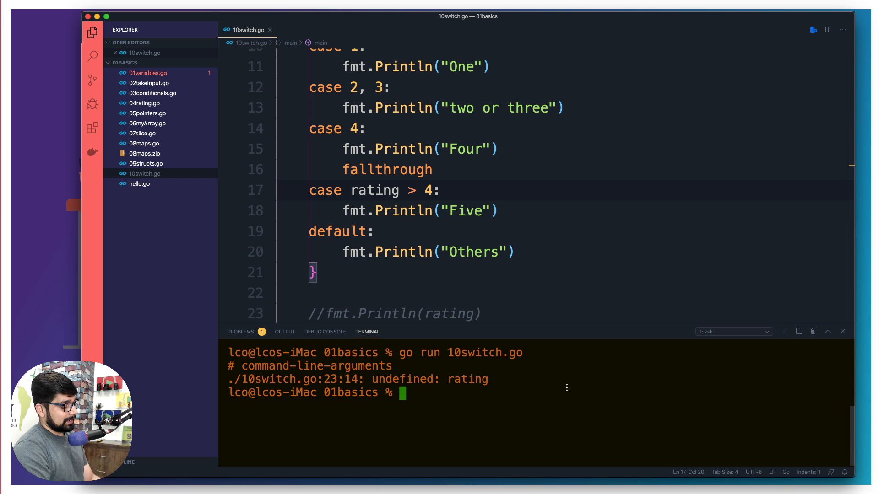
key("Return")
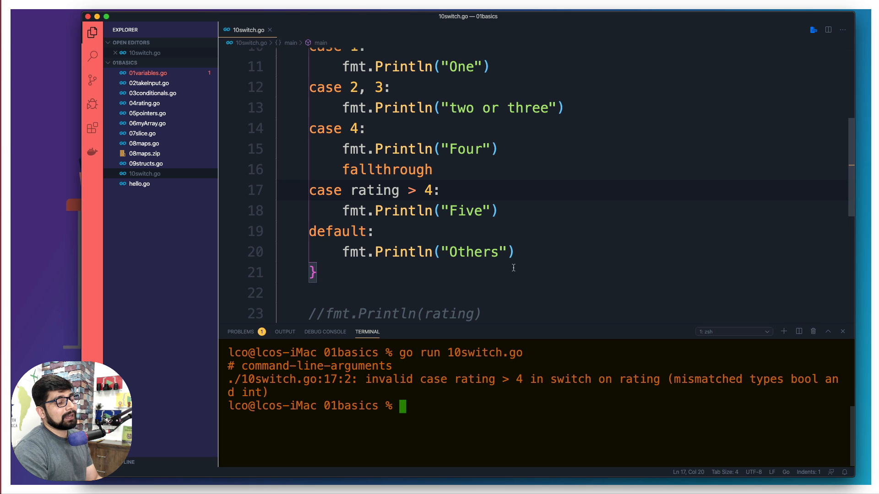
scroll("up", 3)
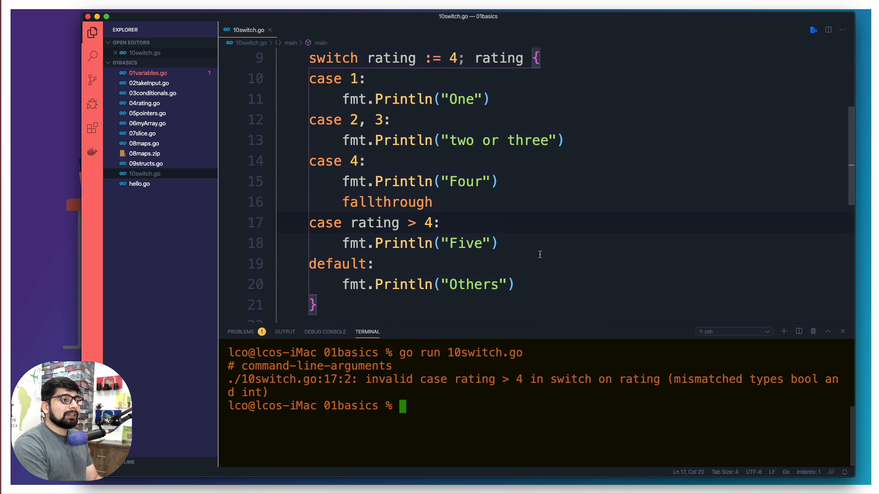
scroll("up", 3)
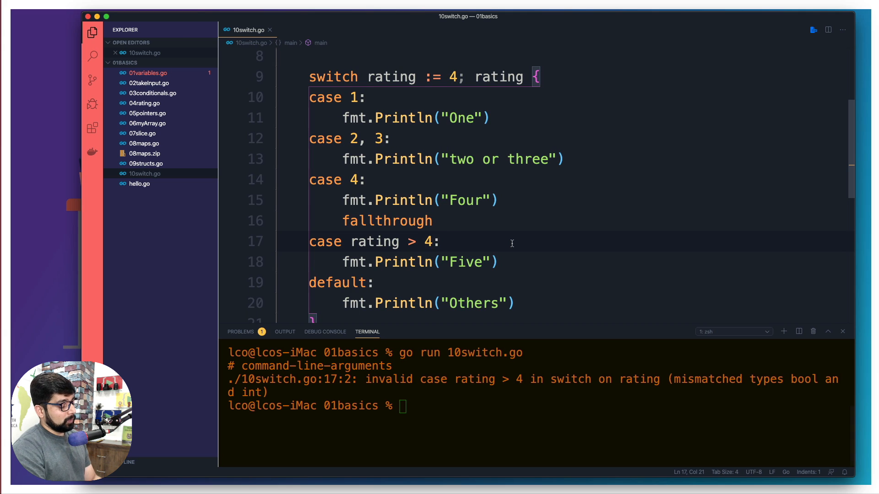
Delete the 'rating > 4' condition and declare temp := -5 at the end of main
key("Backspace")
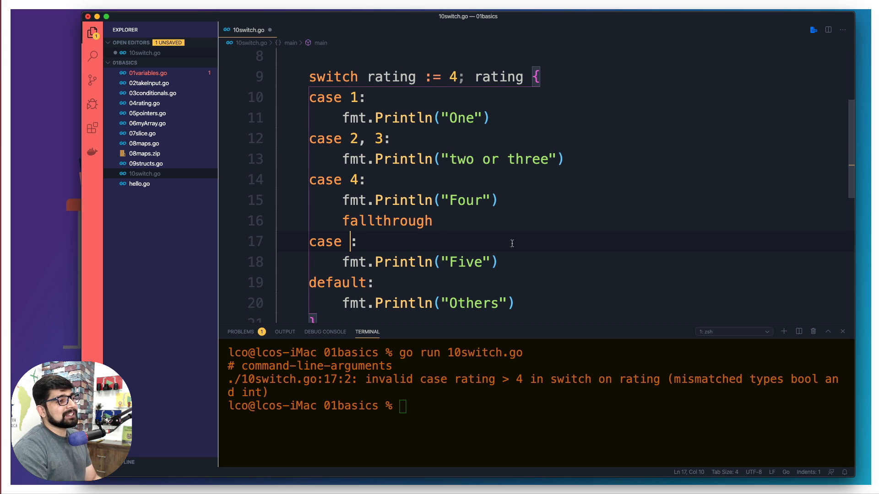
scroll("down", 3)
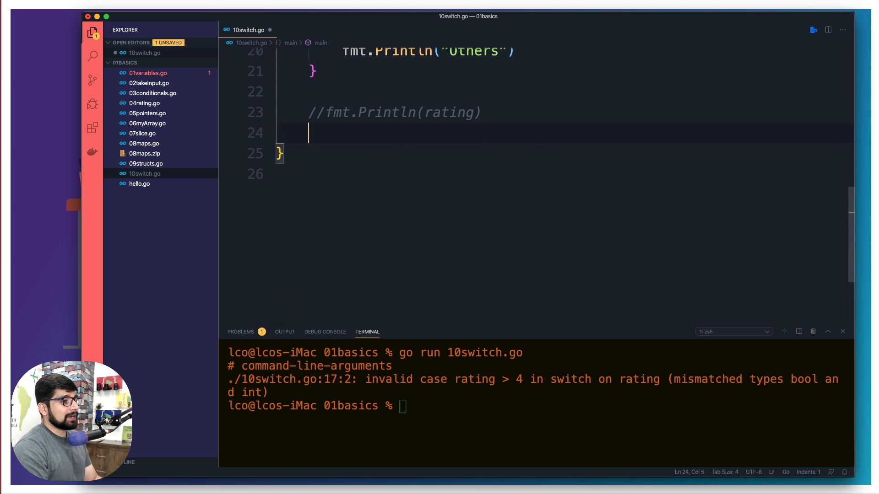
type("temp :")
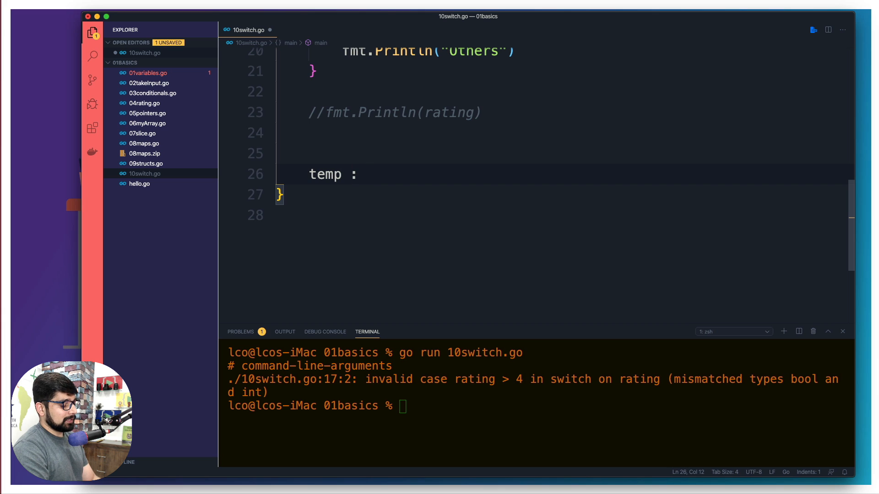
type("= -5")
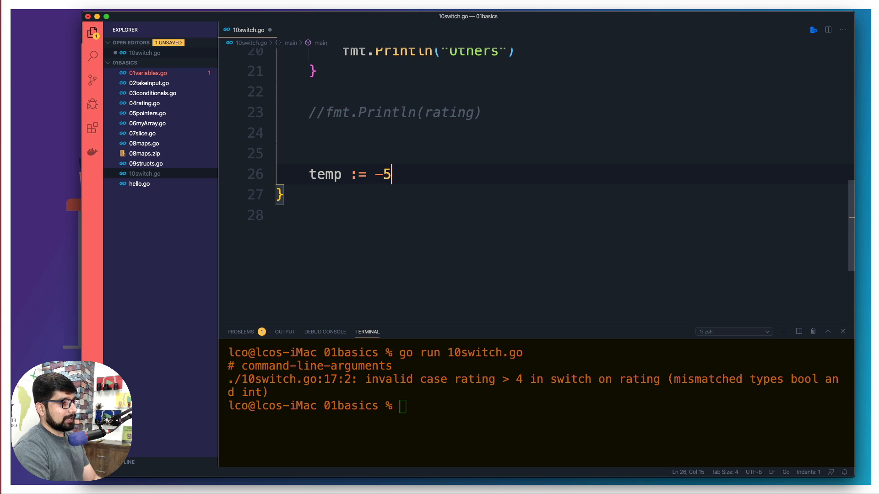
key("enter")
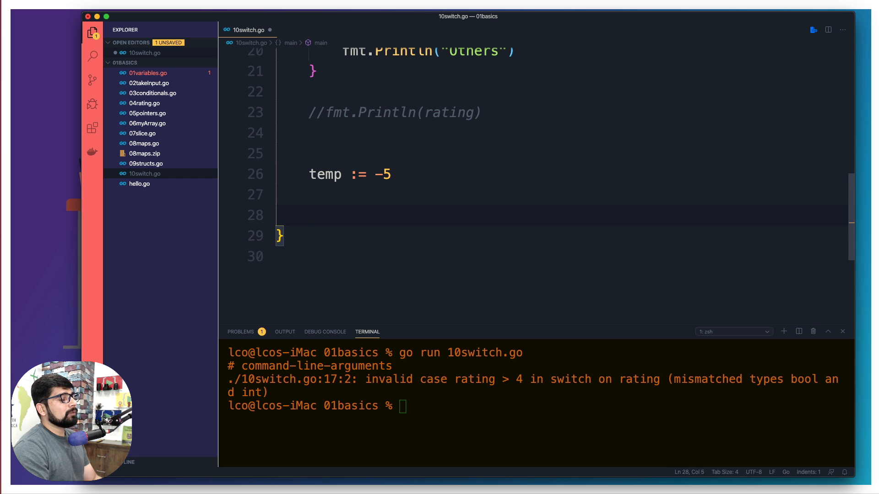
scroll("down", 3)
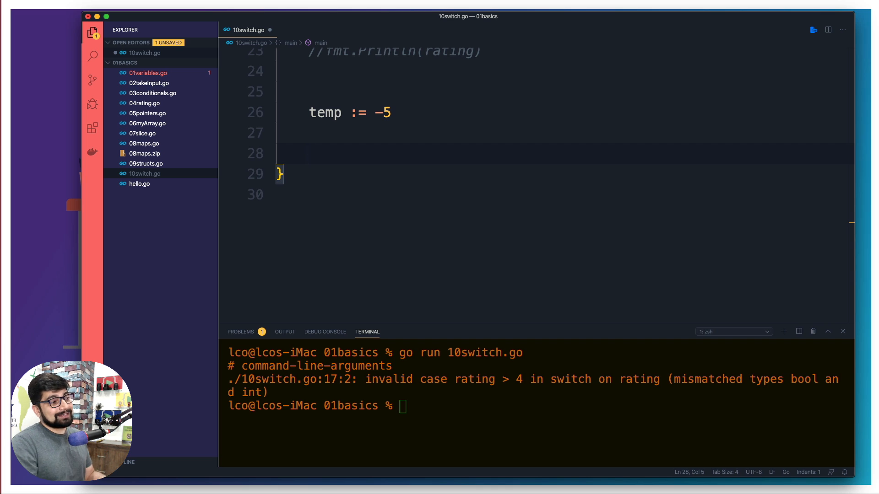
Start a tagless switch with case temp < 0 printing "it's cold"
type("switch  {")
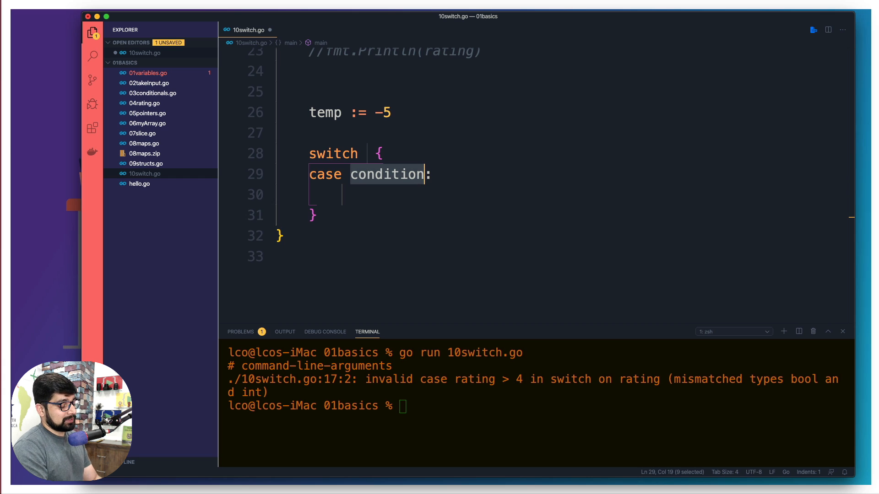
type("temp:")
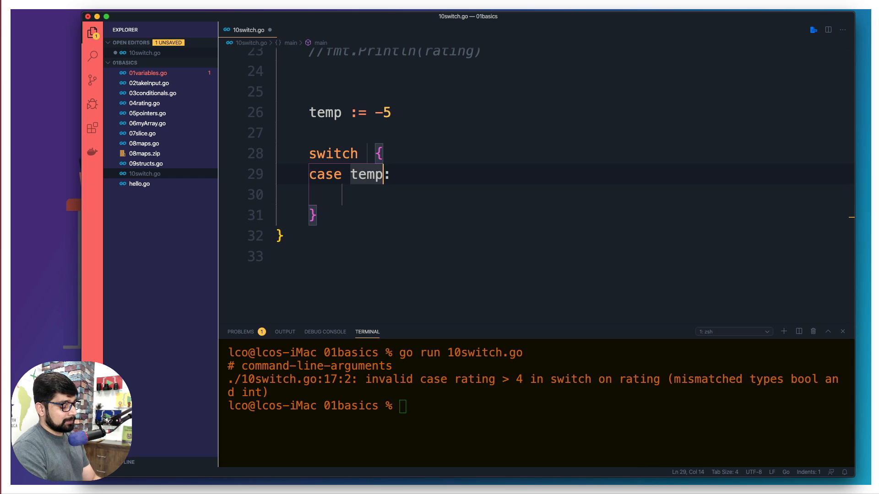
type("< 0")
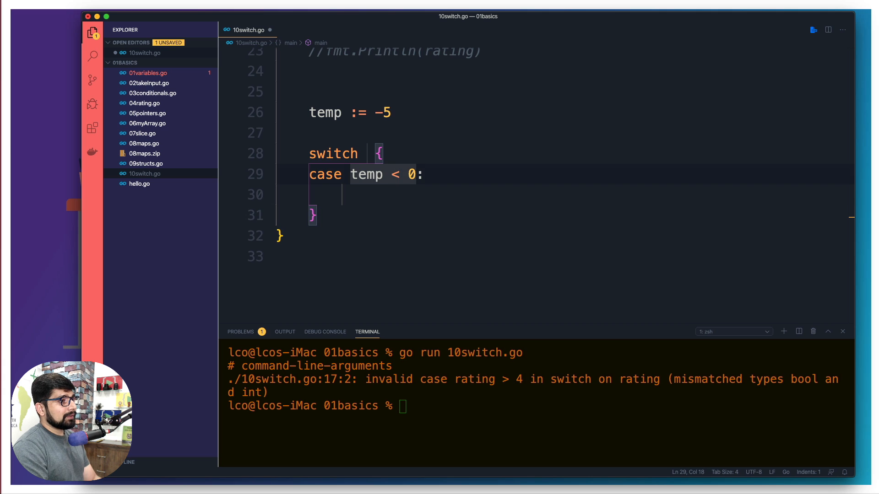
type("fmt.Println(")
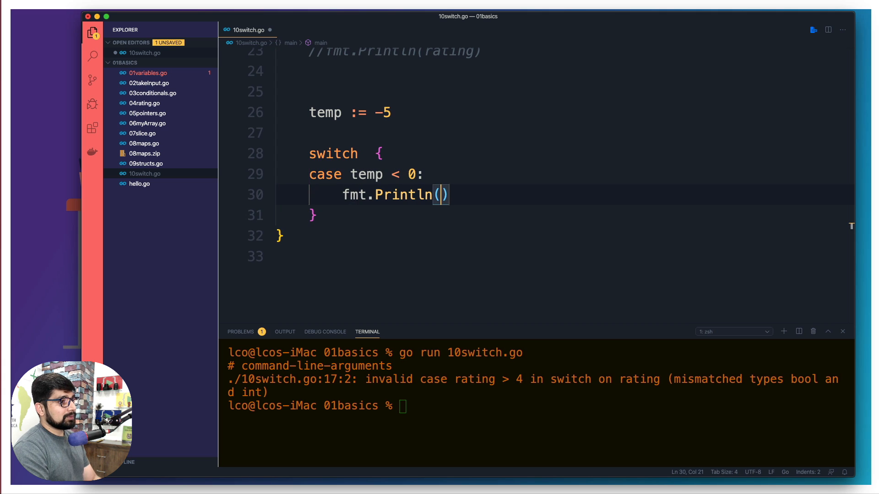
type("\"i\"")
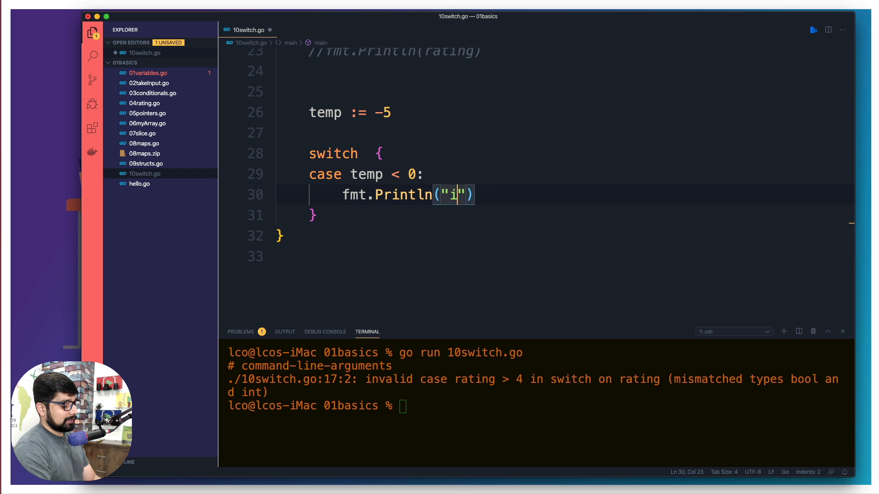
type("t's cild")
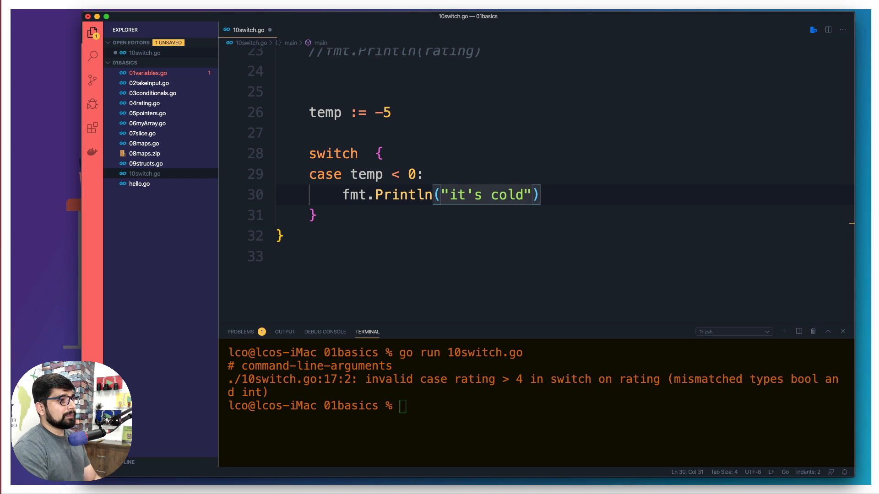
Add case temp == 0 printing "it's zero" and temp > 20 printing "It's moderate", then save
left_click(312, 214)
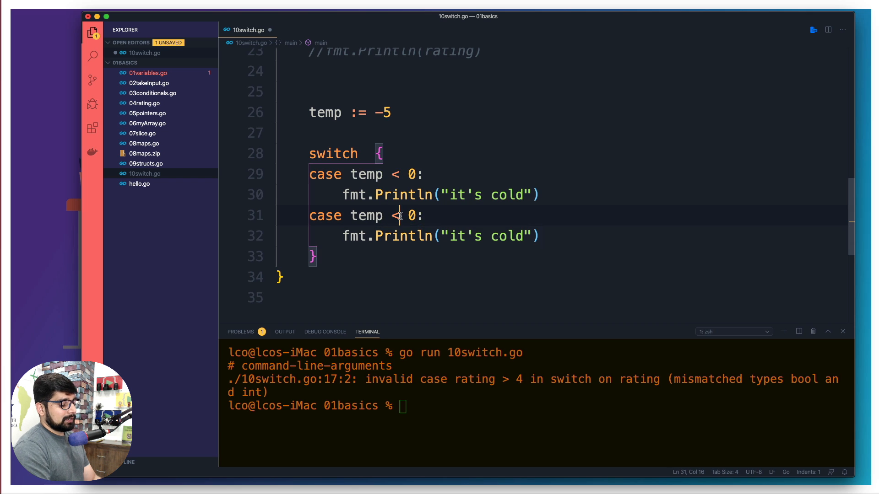
type("==")
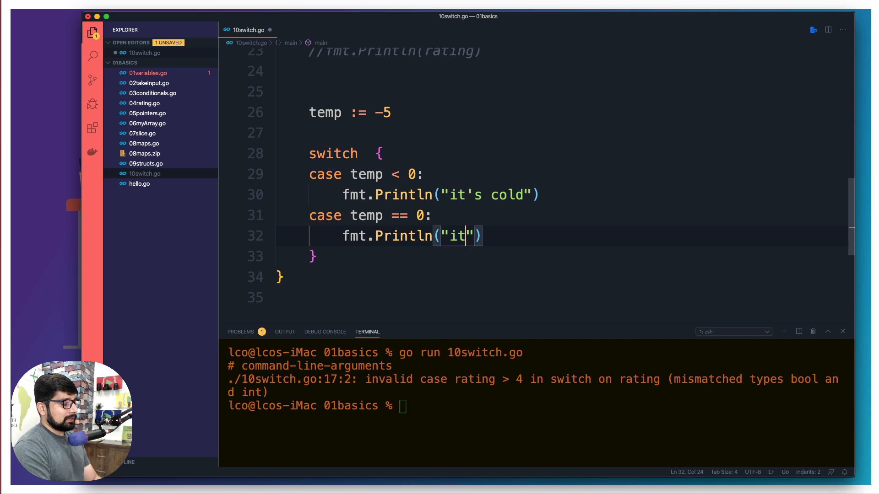
type("'s right at z")
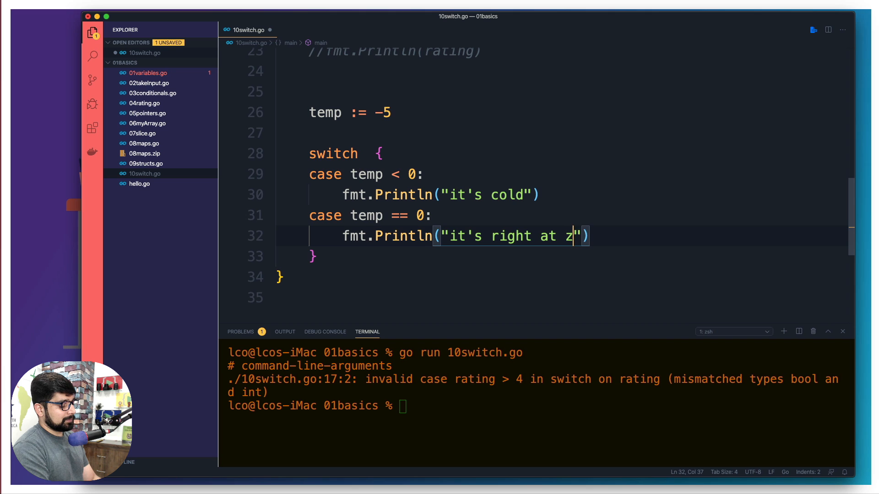
type("ero")
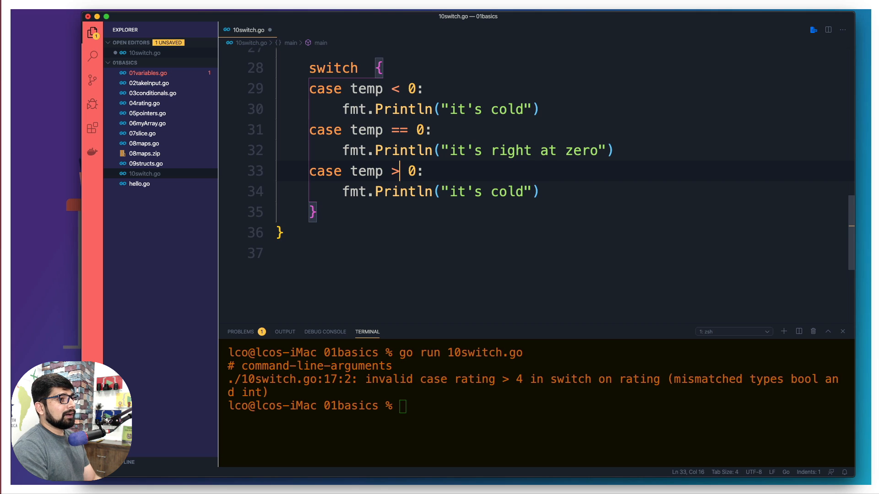
type("2")
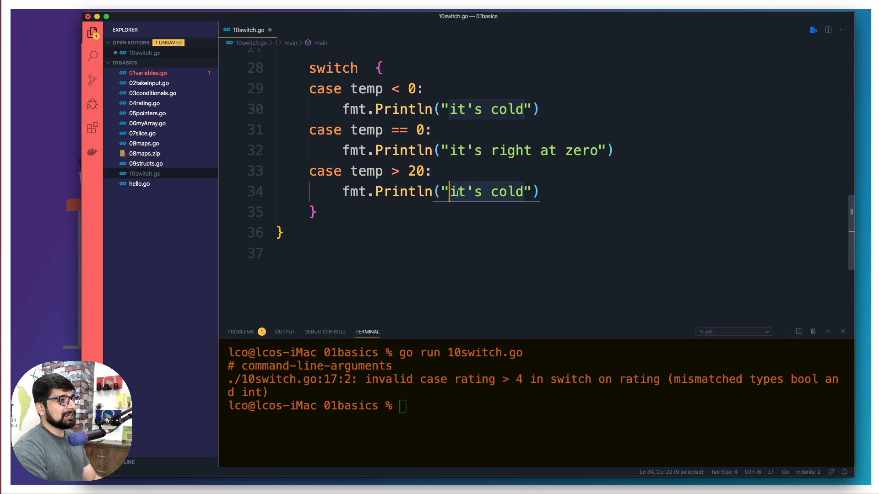
type("It's m")
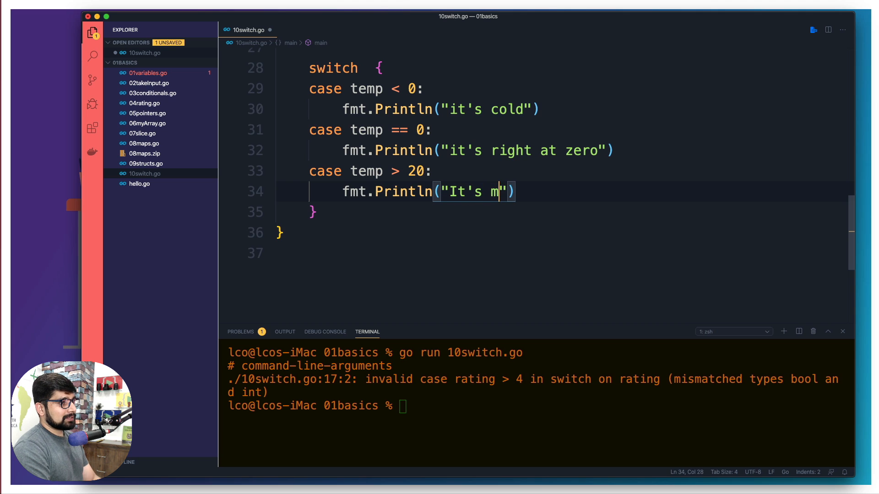
type("oderate")
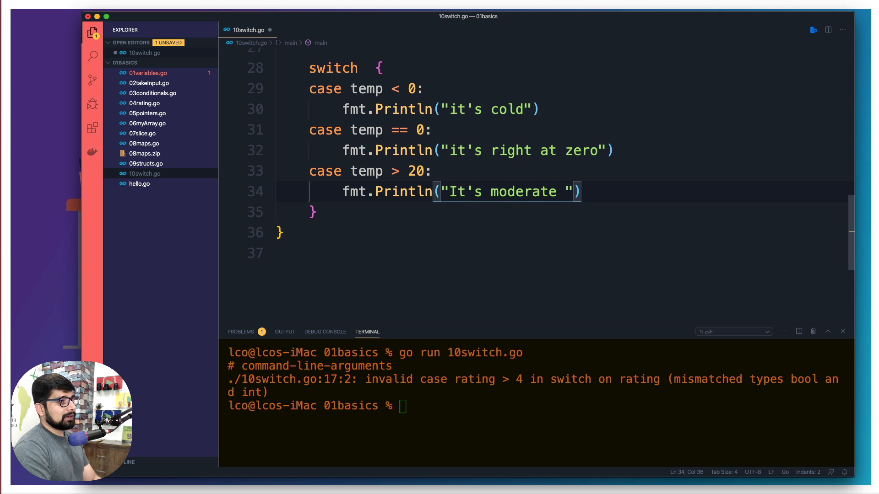
type("tmp")
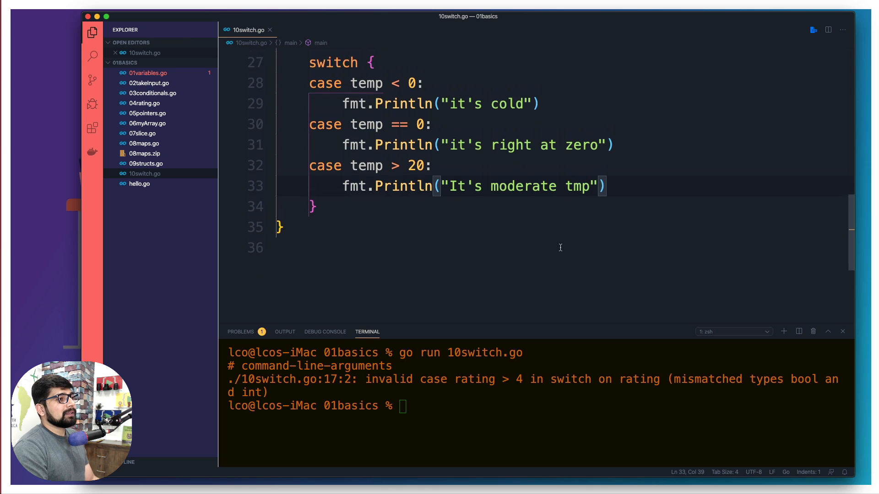
Rerun go run 10switch.go so the terminal prints Four, Five, it's cold
scroll("up", 3)
type("go run 10switch.go")
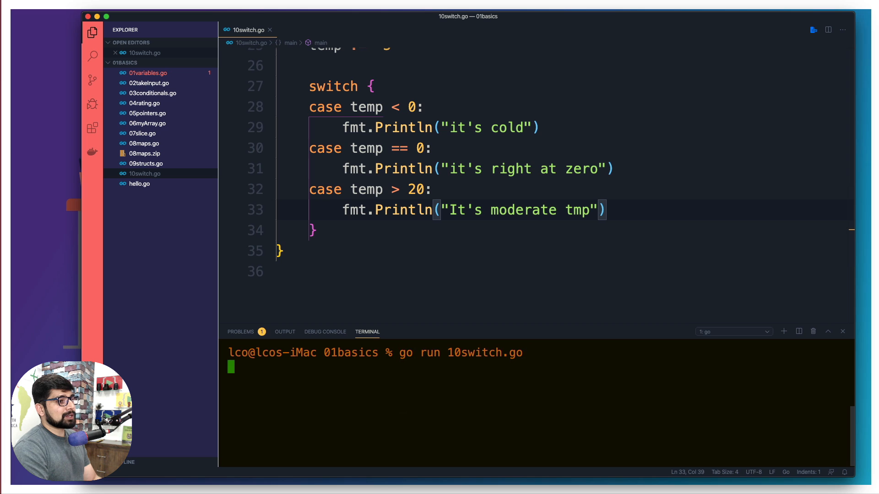
key("Return")
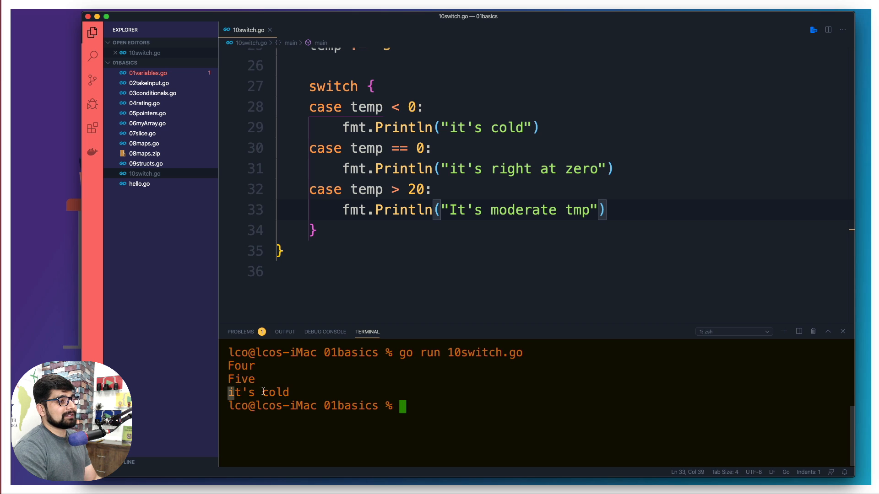
scroll("up", 3)
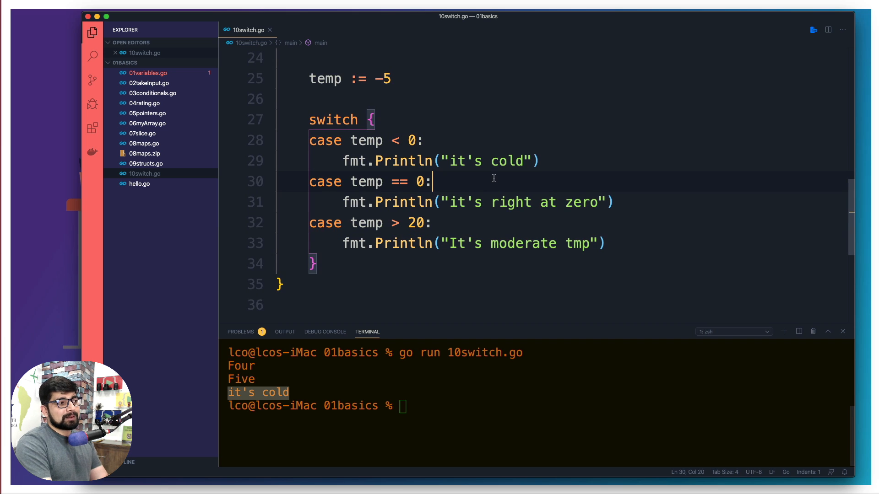
scroll("up", 3)
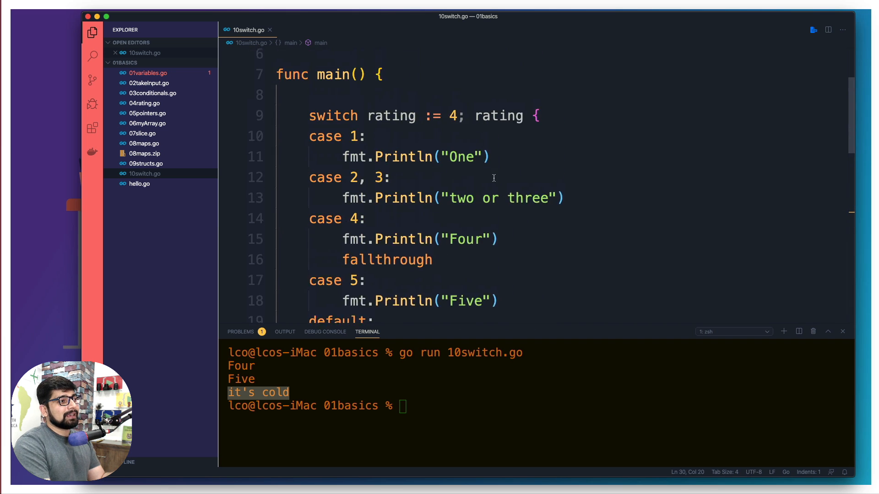
scroll("up", 3)
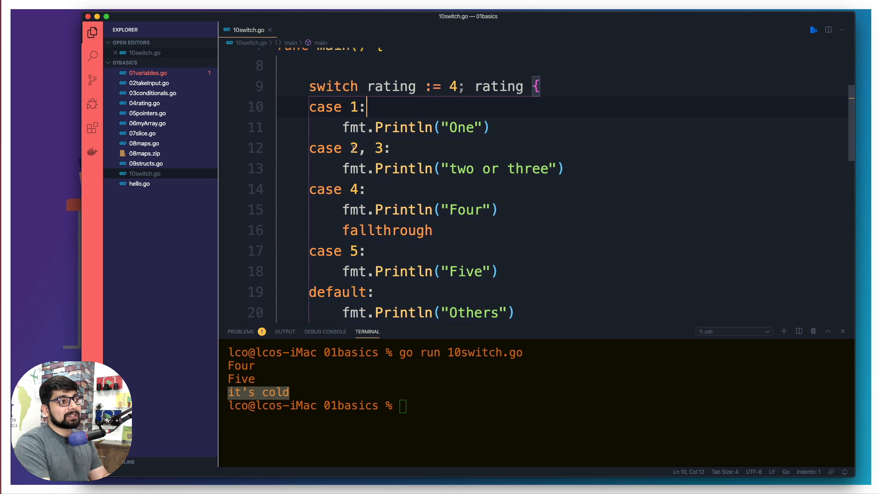
left_click(393, 148)
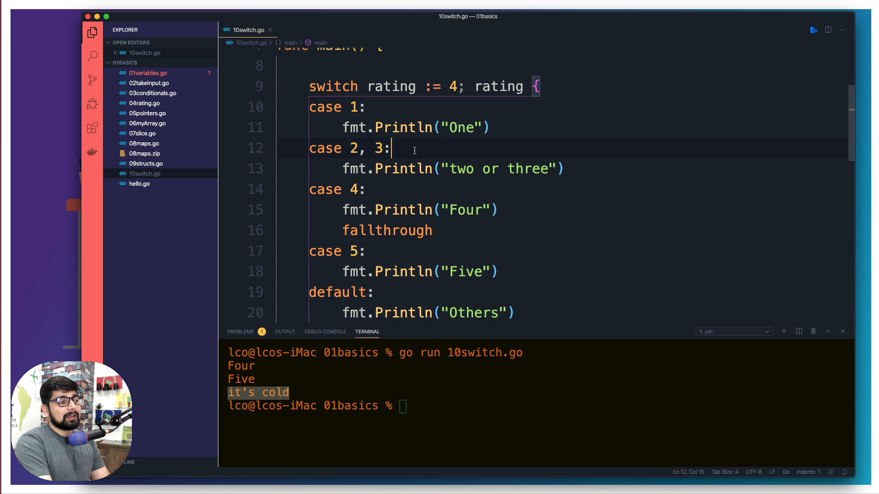
key("Backspace")
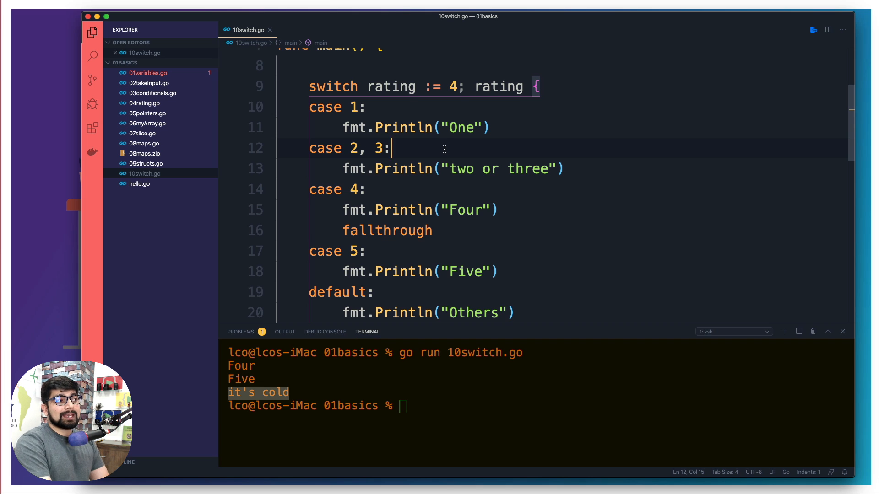
scroll("down", 3)
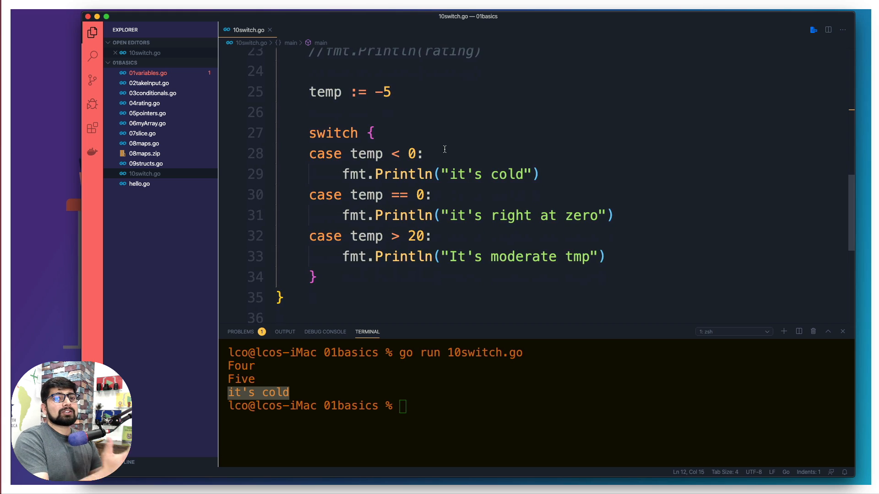
scroll("up", 3)
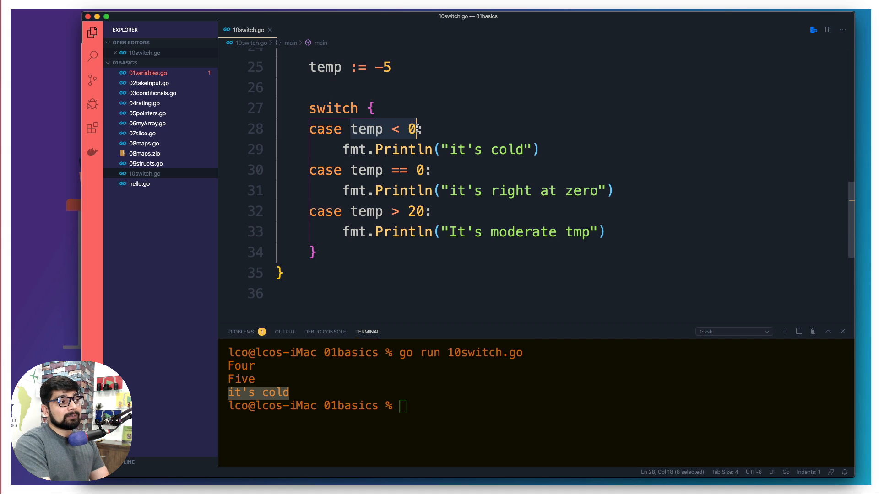
left_click(425, 129)
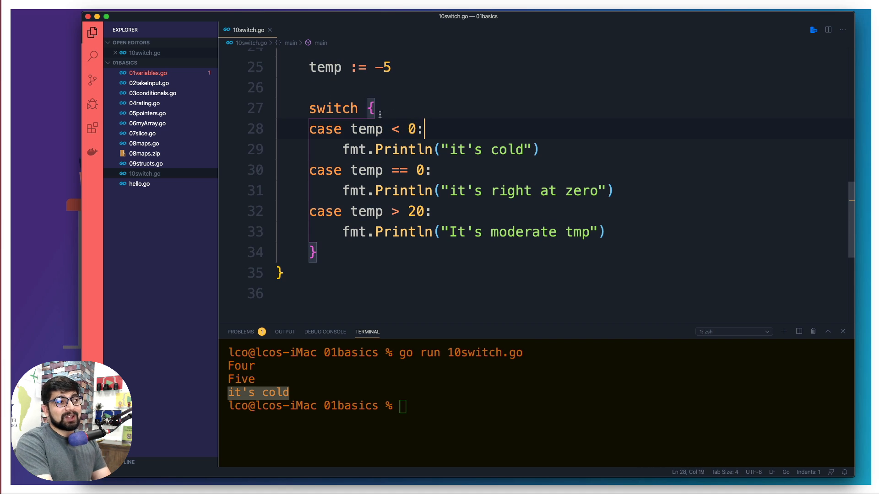
scroll("up", 3)
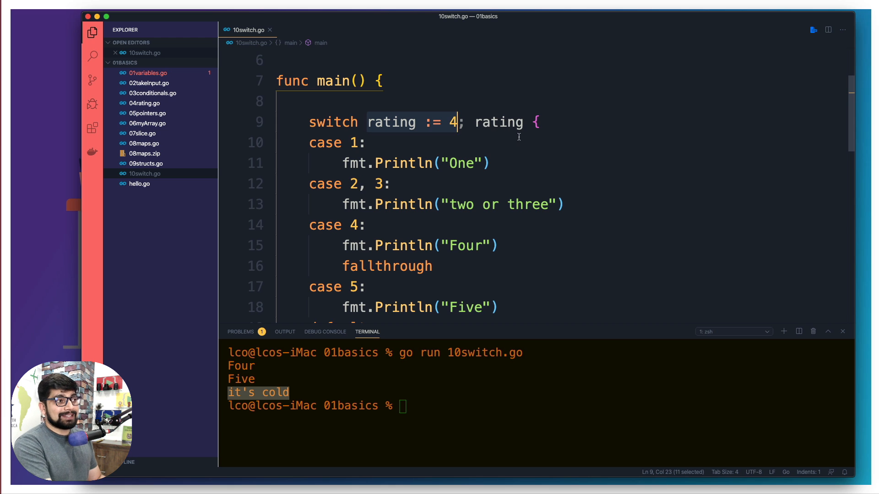
scroll("down", 3)
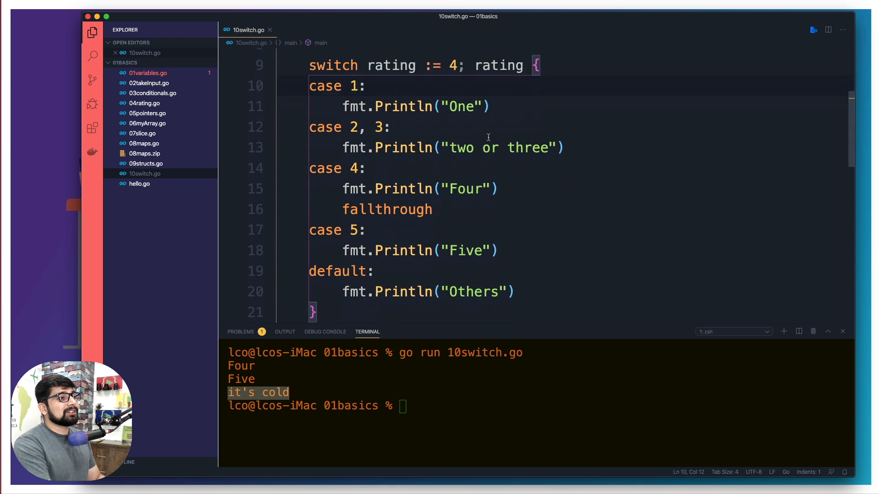
scroll("down", 3)
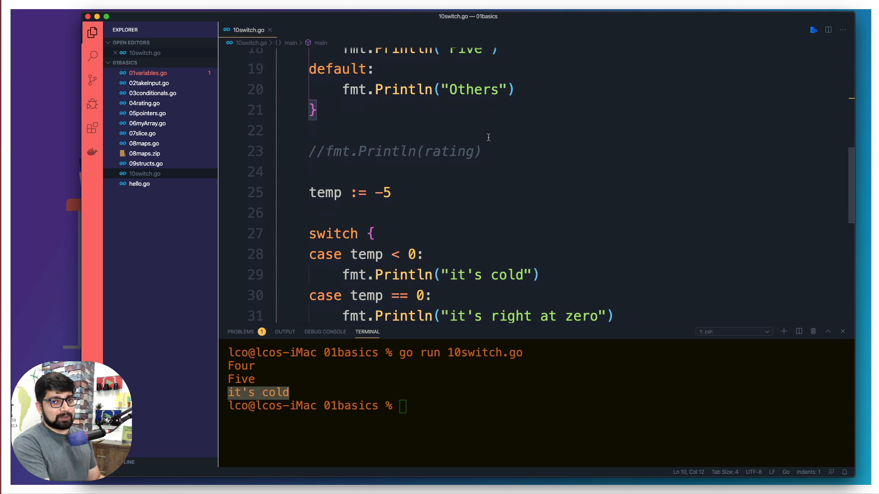